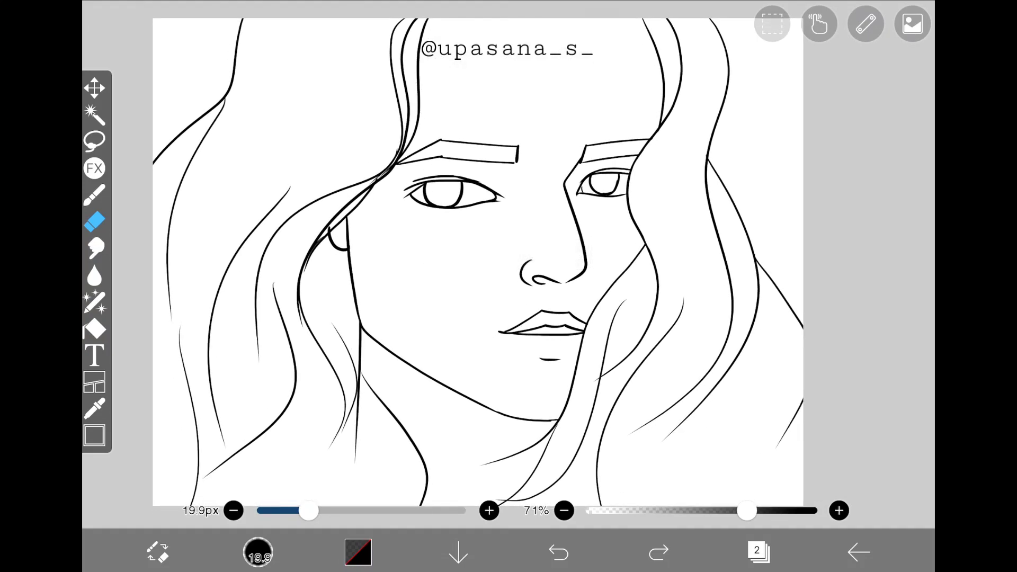
Step: Check the layer list, then switch to the red brush for proportion guide marks
{"action": "left_click", "coordinate": [756, 550]}
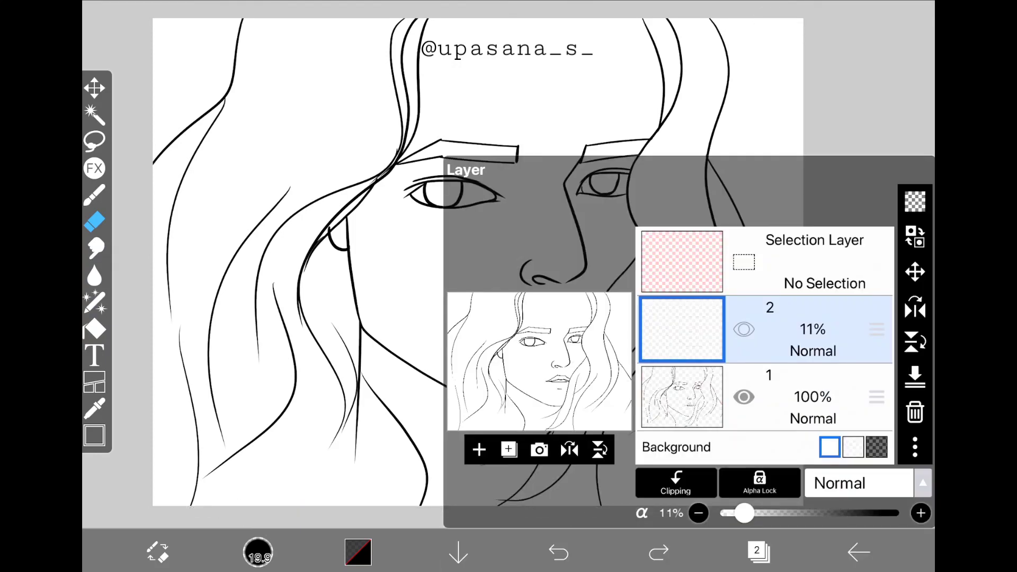
{"action": "left_click", "coordinate": [479, 449]}
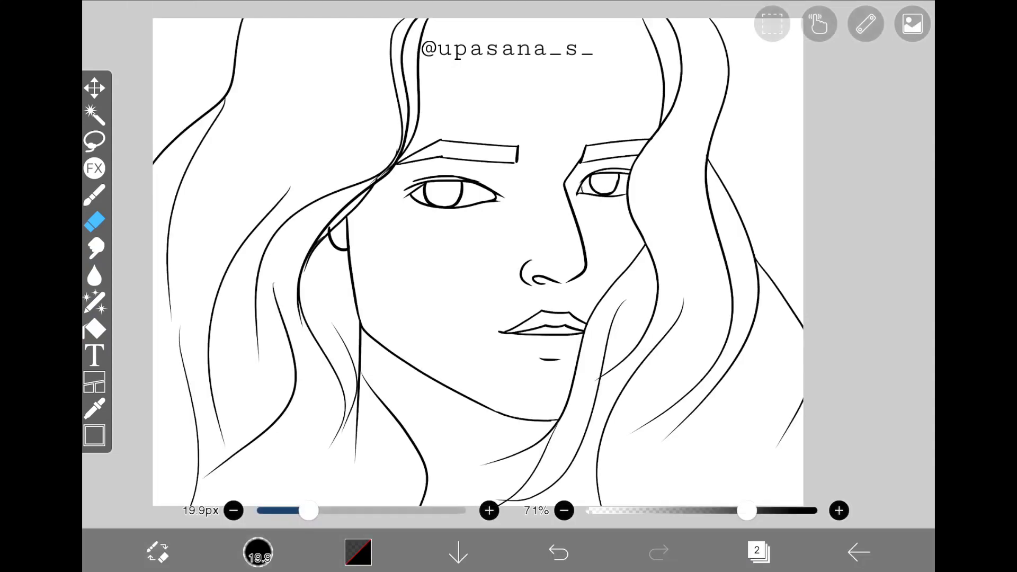
{"action": "left_click", "coordinate": [865, 24]}
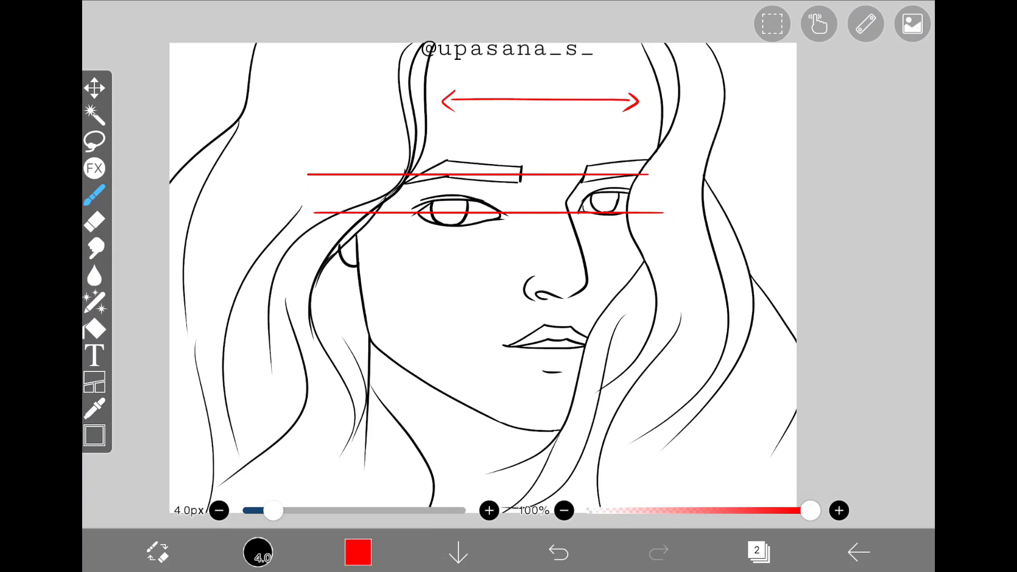
Step: Draw an oval around nose and mouth and boxes around both eyes, then hide the marks
{"action": "left_click_drag", "start_coordinate": [376, 294], "coordinate": [511, 293]}
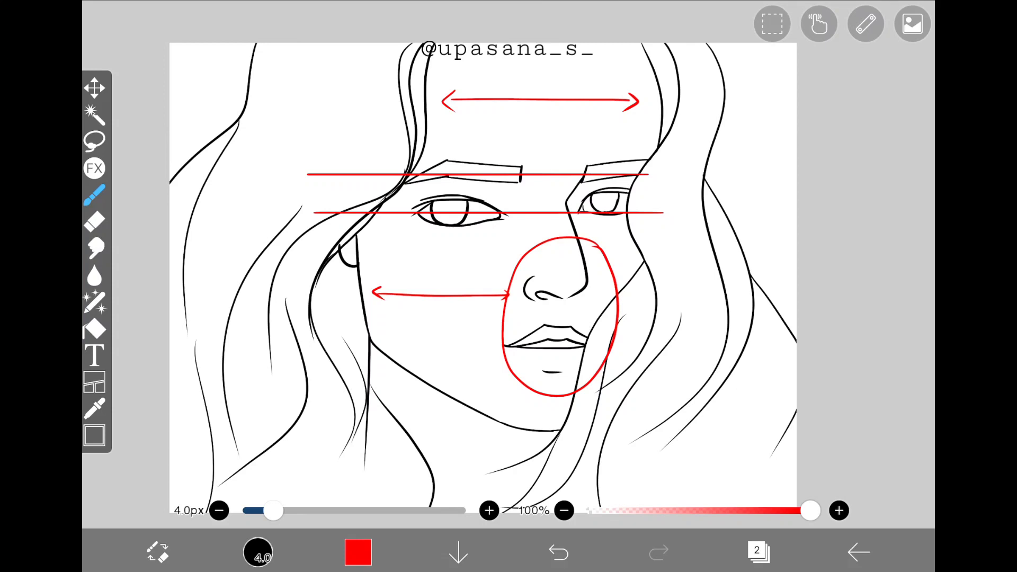
{"action": "left_click_drag", "start_coordinate": [547, 415], "coordinate": [550, 379]}
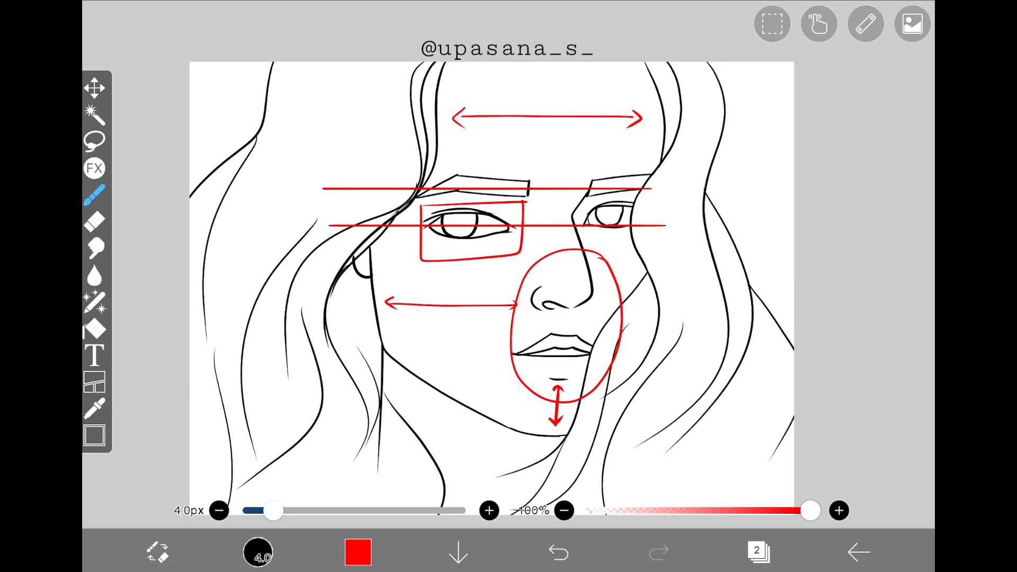
{"action": "left_click_drag", "start_coordinate": [584, 205], "coordinate": [642, 250]}
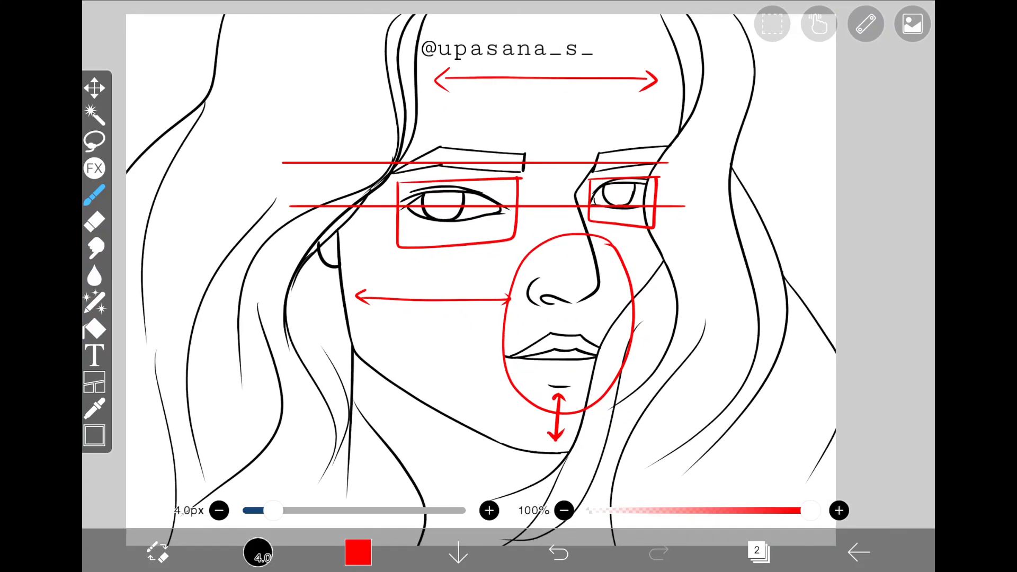
{"action": "left_click", "coordinate": [913, 24]}
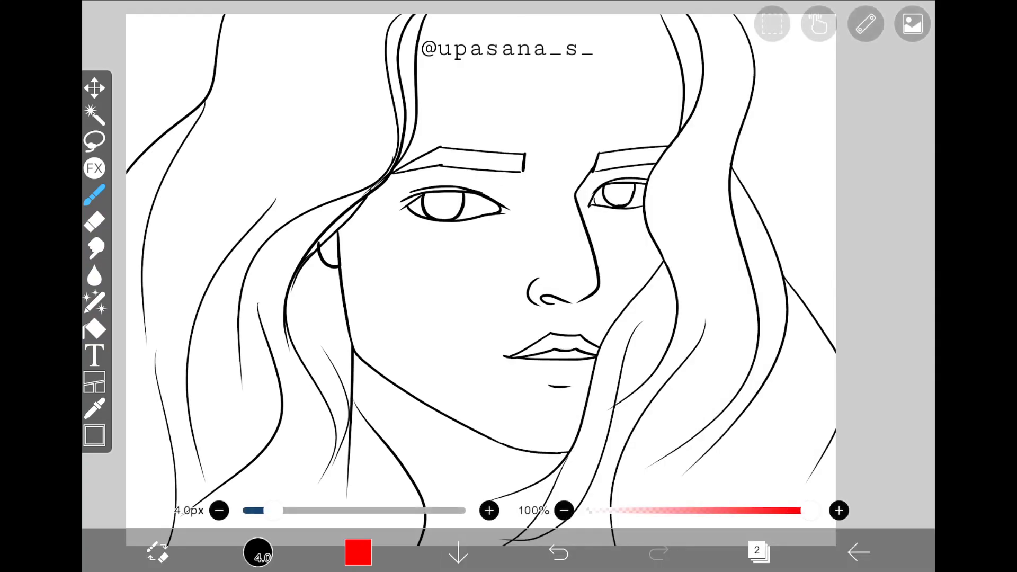
Step: Switch to the Liquify tool and tune the Liquify Pen thickness back and forth
{"action": "left_click", "coordinate": [94, 300]}
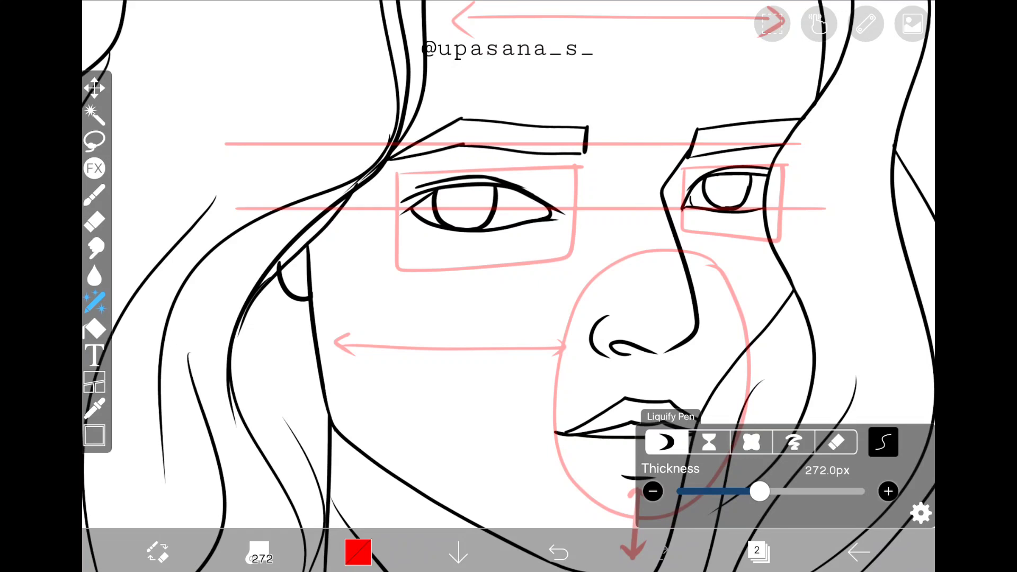
{"action": "left_click_drag", "start_coordinate": [761, 491], "coordinate": [763, 492]}
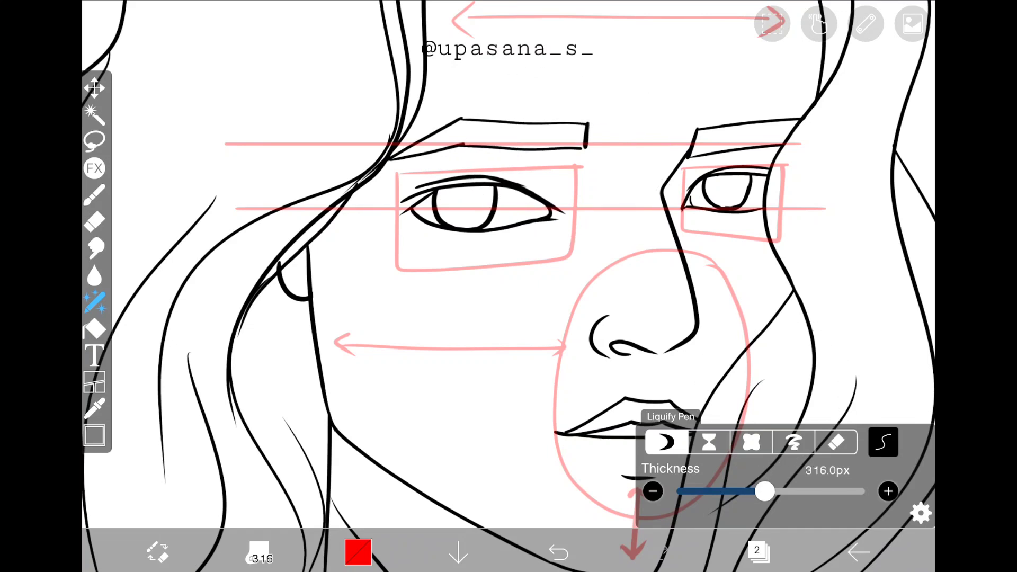
{"action": "left_click_drag", "start_coordinate": [764, 492], "coordinate": [743, 492]}
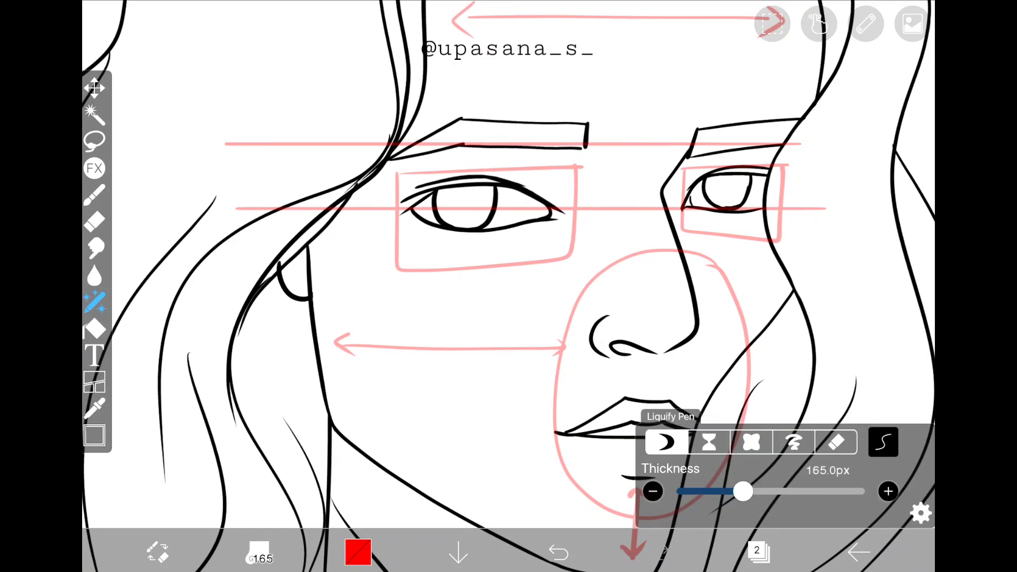
{"action": "left_click_drag", "start_coordinate": [744, 492], "coordinate": [749, 492]}
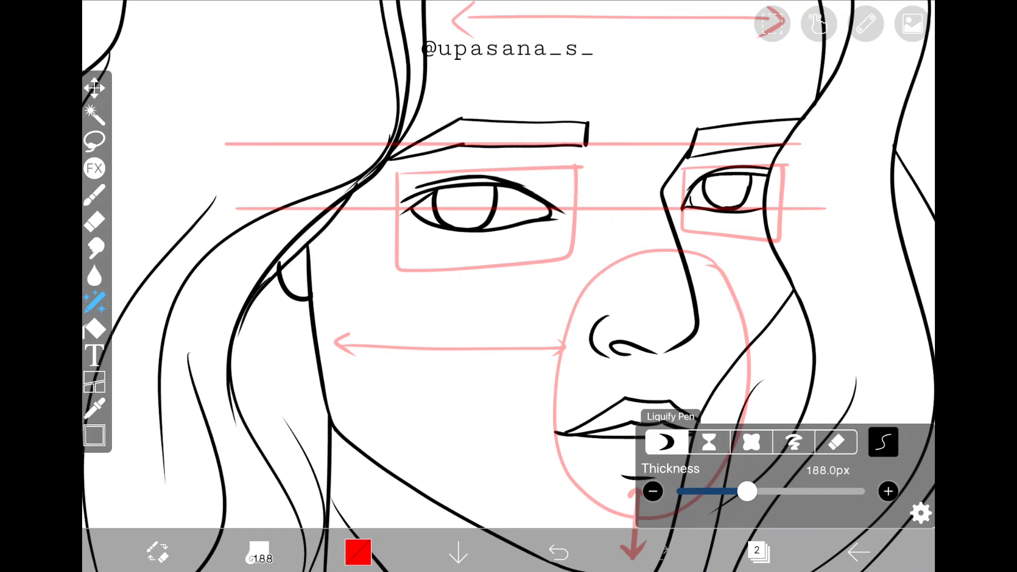
{"action": "left_click_drag", "start_coordinate": [744, 491], "coordinate": [753, 491]}
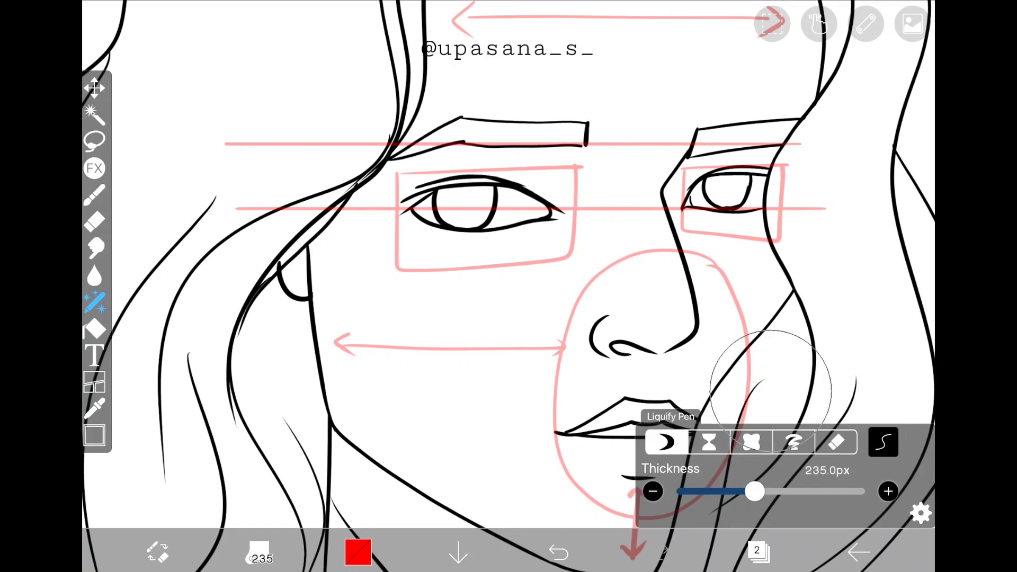
{"action": "left_click_drag", "start_coordinate": [754, 491], "coordinate": [763, 491]}
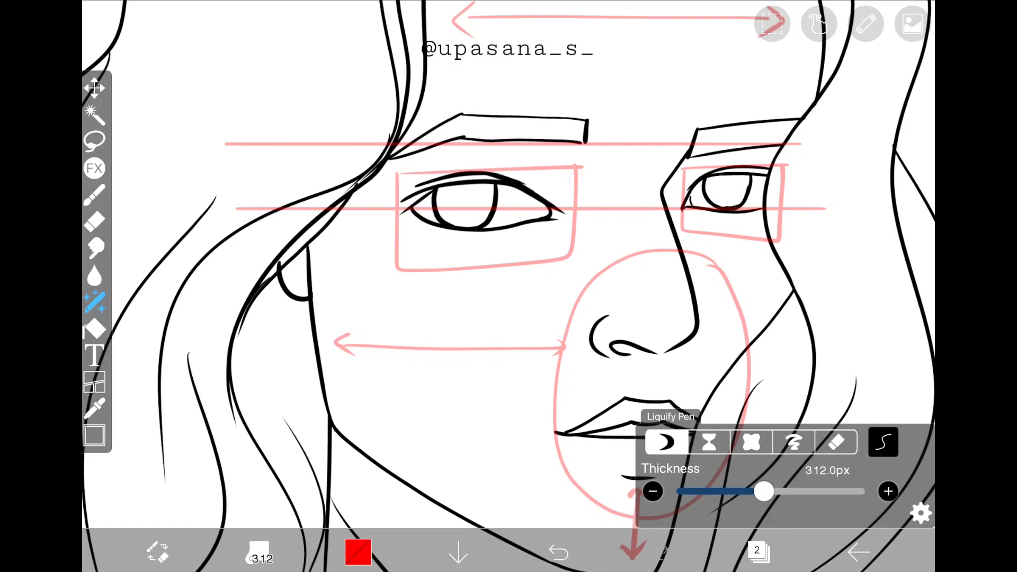
Step: Zoom in on the eyes and nose and push the left eye lines toward the pink guides
{"action": "left_click_drag", "start_coordinate": [762, 491], "coordinate": [788, 492]}
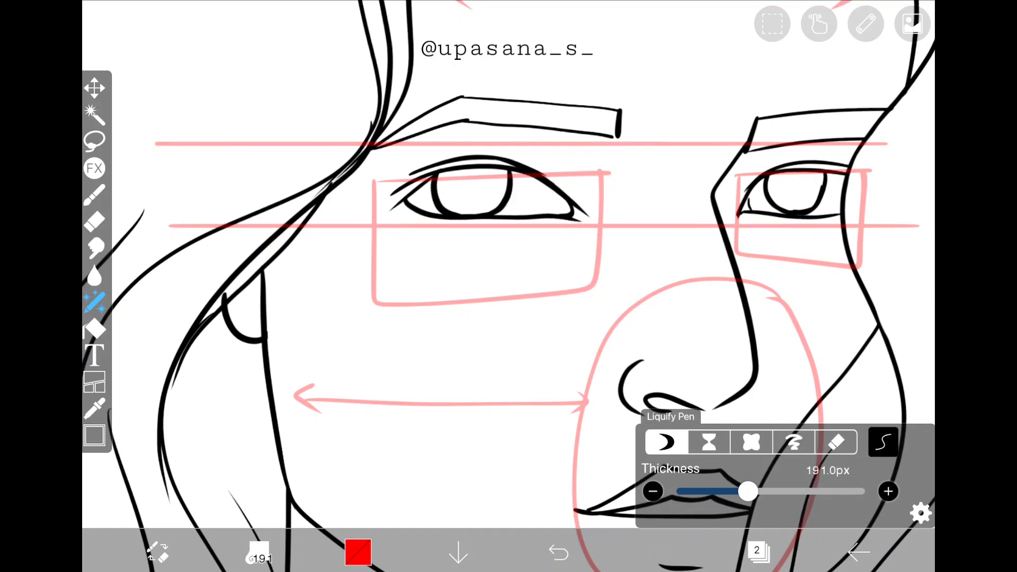
{"action": "left_click_drag", "start_coordinate": [749, 490], "coordinate": [754, 491]}
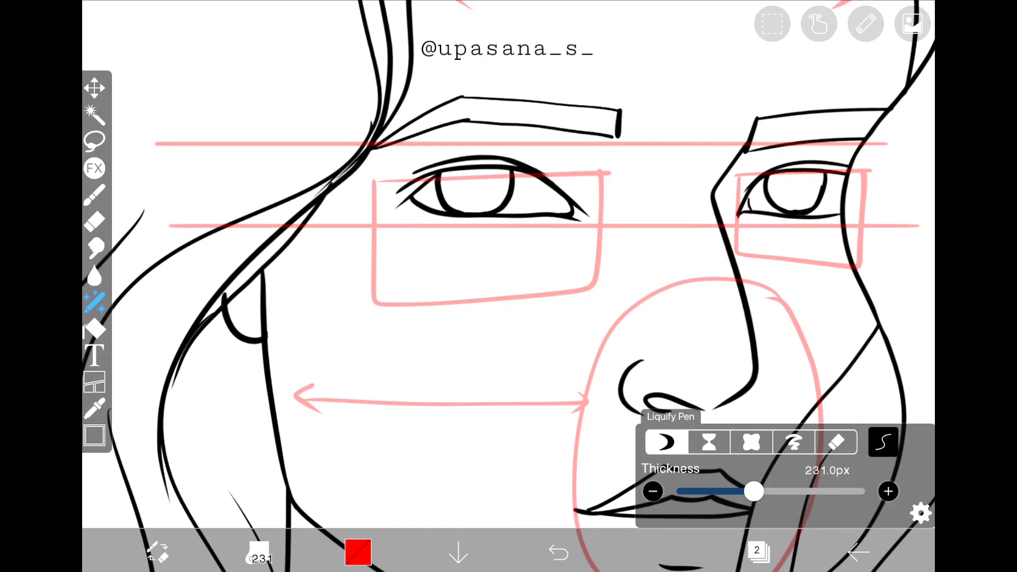
{"action": "left_click_drag", "start_coordinate": [754, 490], "coordinate": [751, 491]}
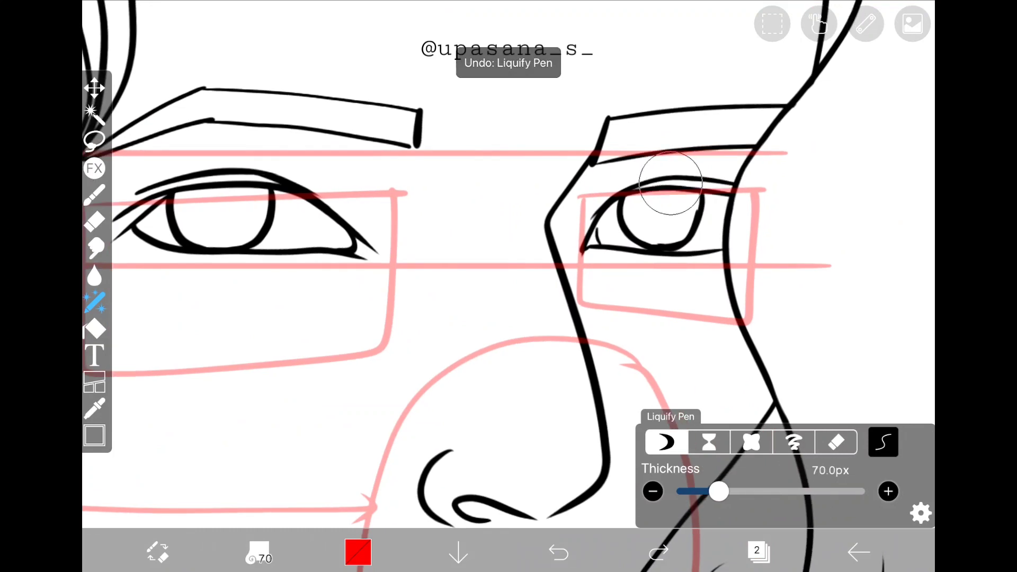
Step: Nudge the eye and nose outlines toward the guides with a ~107px Liquify Pen
{"action": "left_click_drag", "start_coordinate": [719, 492], "coordinate": [731, 491]}
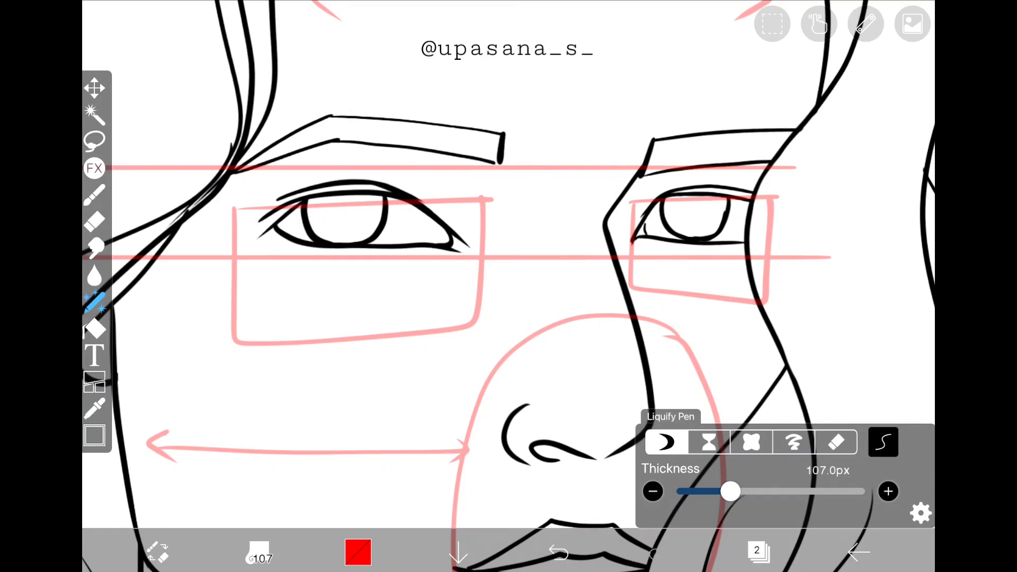
{"action": "left_click_drag", "start_coordinate": [730, 491], "coordinate": [738, 491]}
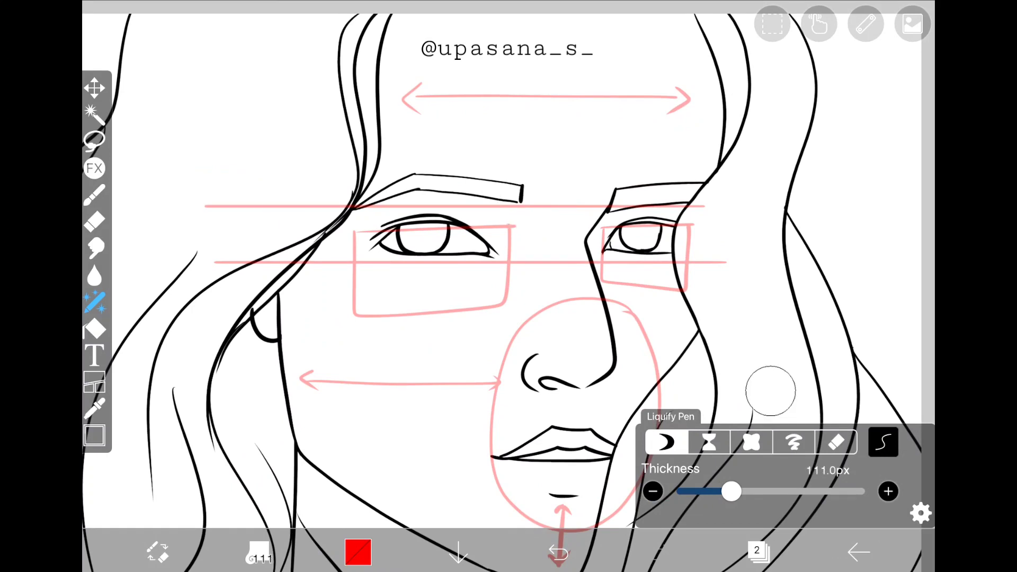
Step: Resize the Liquify Pen and warp the cheek, jaw and chin outlines into place
{"action": "left_click_drag", "start_coordinate": [728, 492], "coordinate": [749, 491]}
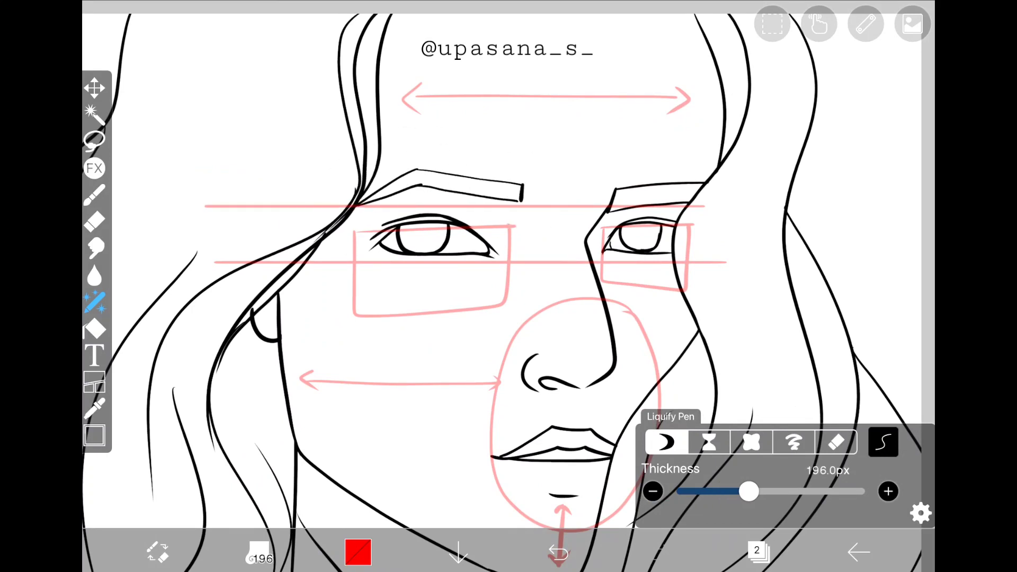
{"action": "left_click_drag", "start_coordinate": [749, 492], "coordinate": [761, 492]}
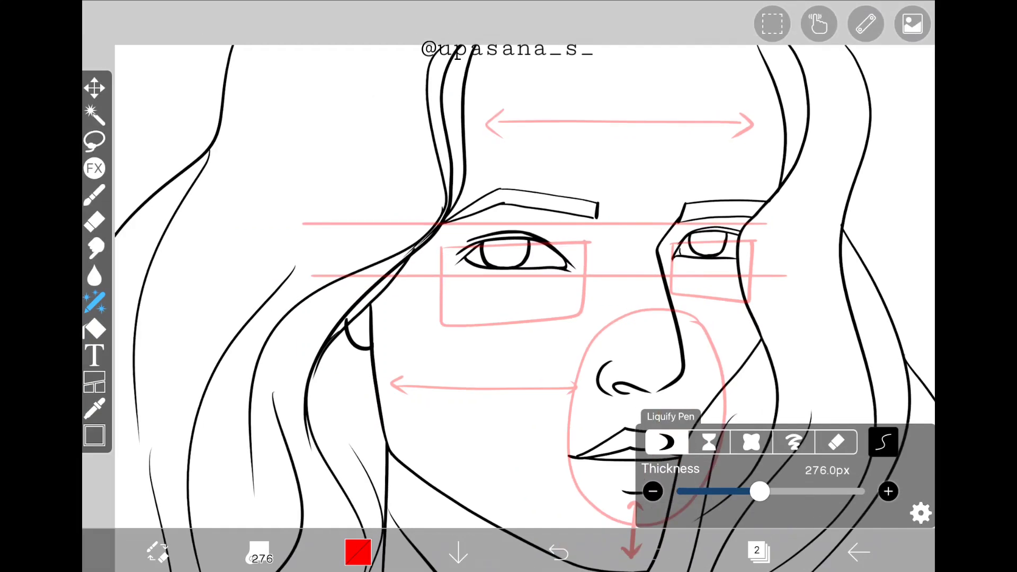
{"action": "left_click_drag", "start_coordinate": [761, 492], "coordinate": [768, 491]}
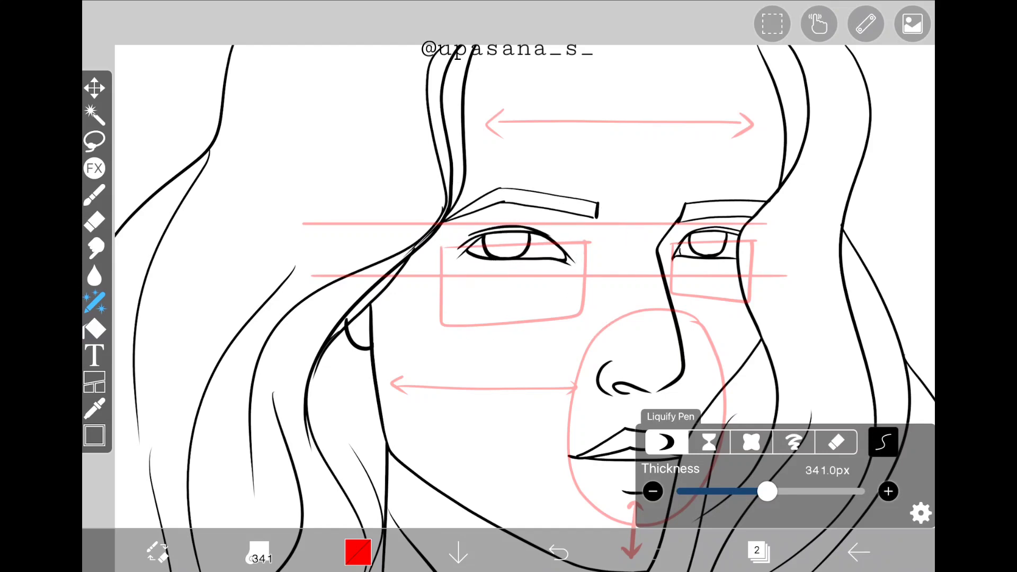
{"action": "left_click_drag", "start_coordinate": [769, 491], "coordinate": [736, 491]}
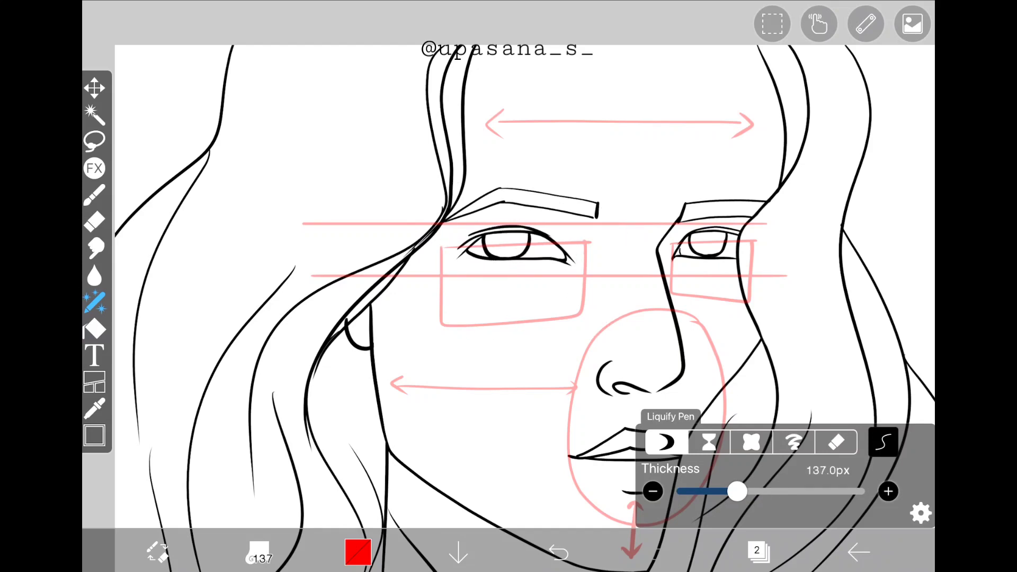
{"action": "left_click_drag", "start_coordinate": [735, 491], "coordinate": [749, 492]}
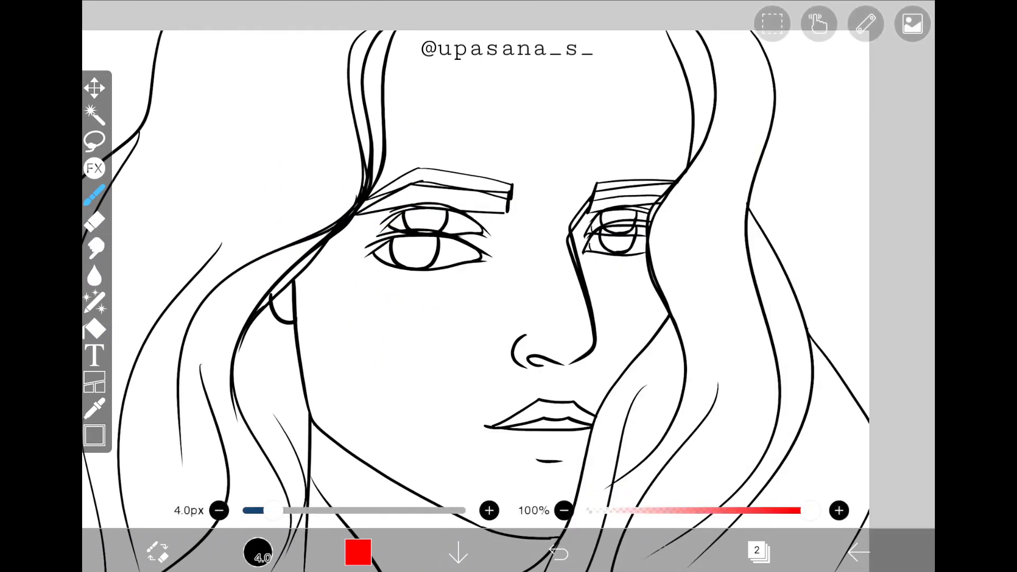
Step: Hide the original lines, show the pink marks again and switch Liquify to pinch mode
{"action": "left_click", "coordinate": [559, 552]}
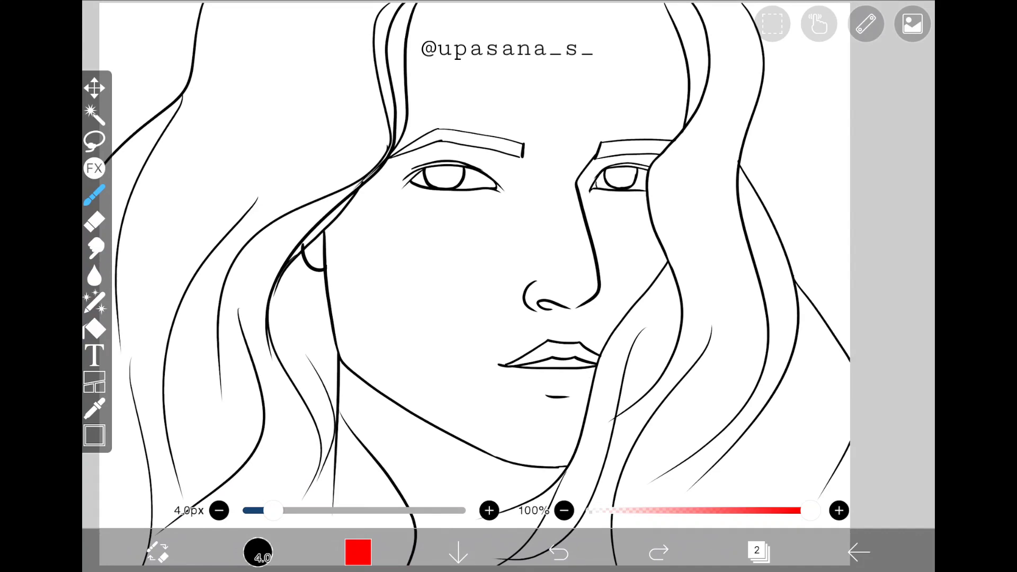
{"action": "left_click", "coordinate": [911, 24]}
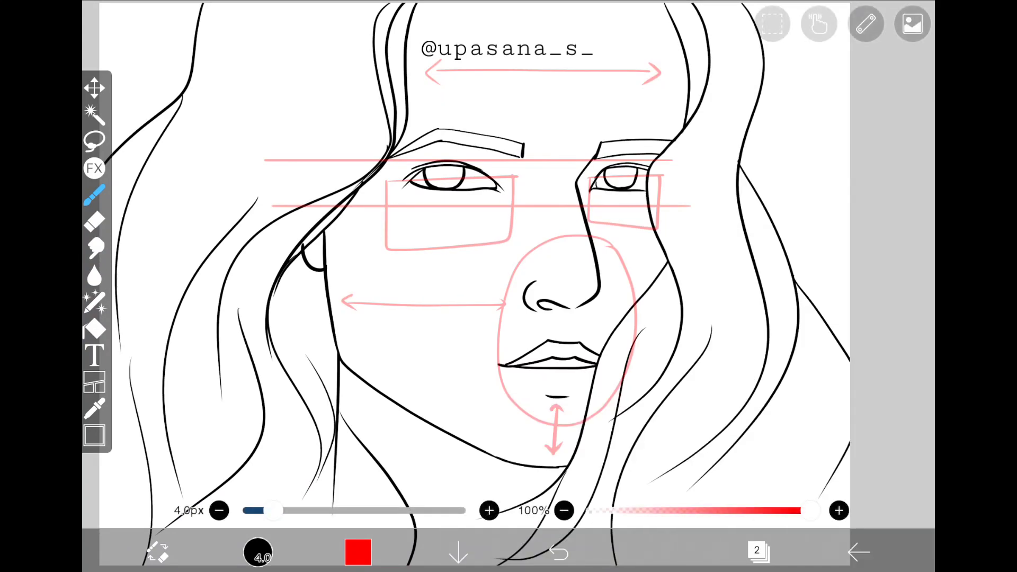
{"action": "left_click", "coordinate": [912, 25]}
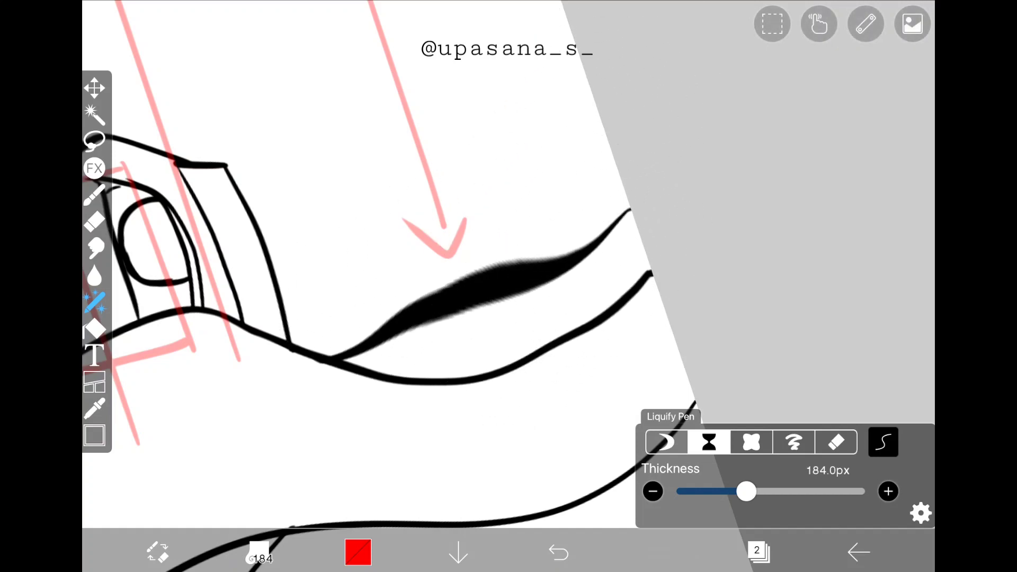
Step: Undo the two hair-strand warps, rotating the canvas to a better working angle
{"action": "left_click", "coordinate": [559, 552]}
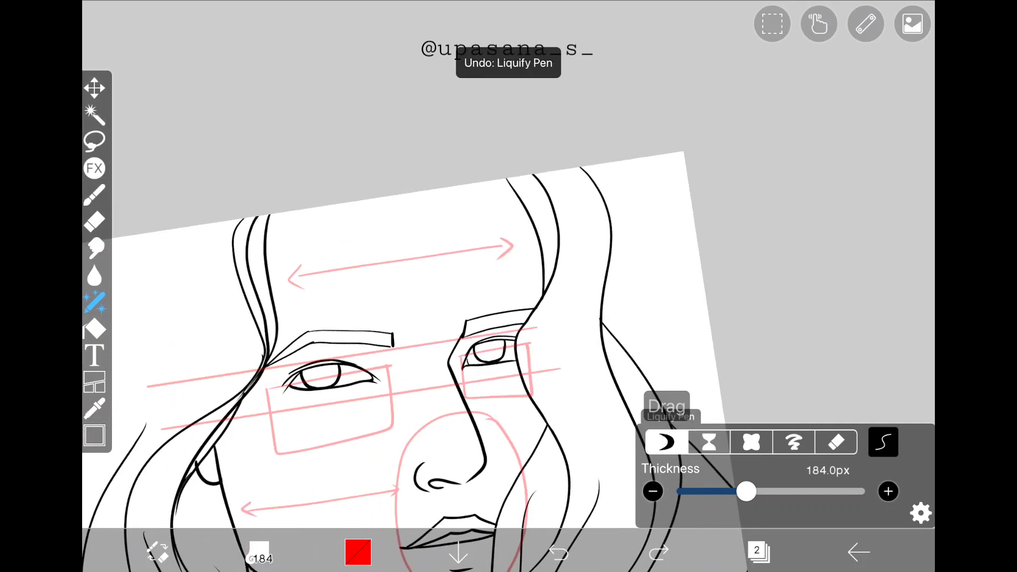
{"action": "left_click_drag", "start_coordinate": [745, 491], "coordinate": [769, 492]}
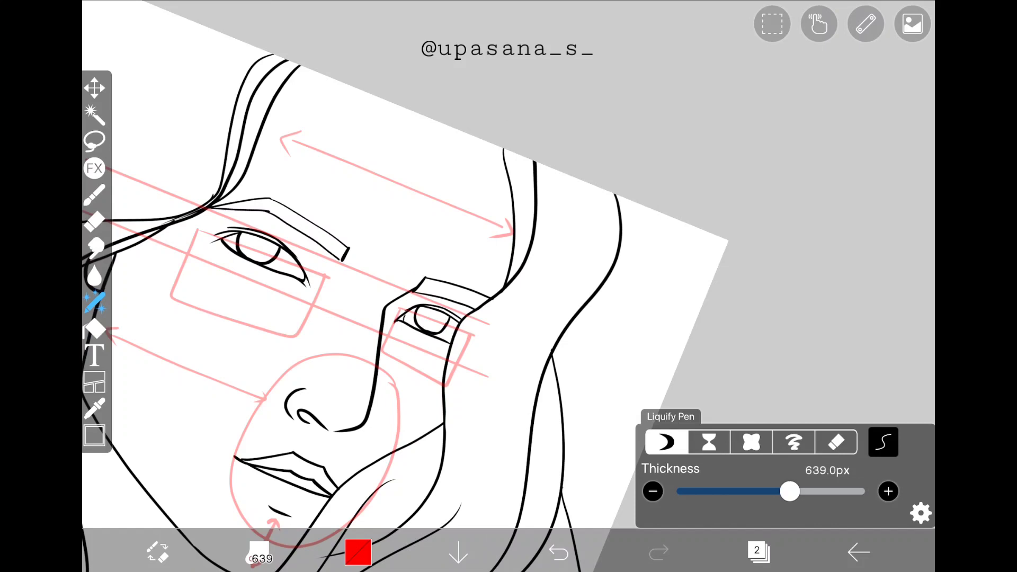
{"action": "left_click", "coordinate": [558, 552]}
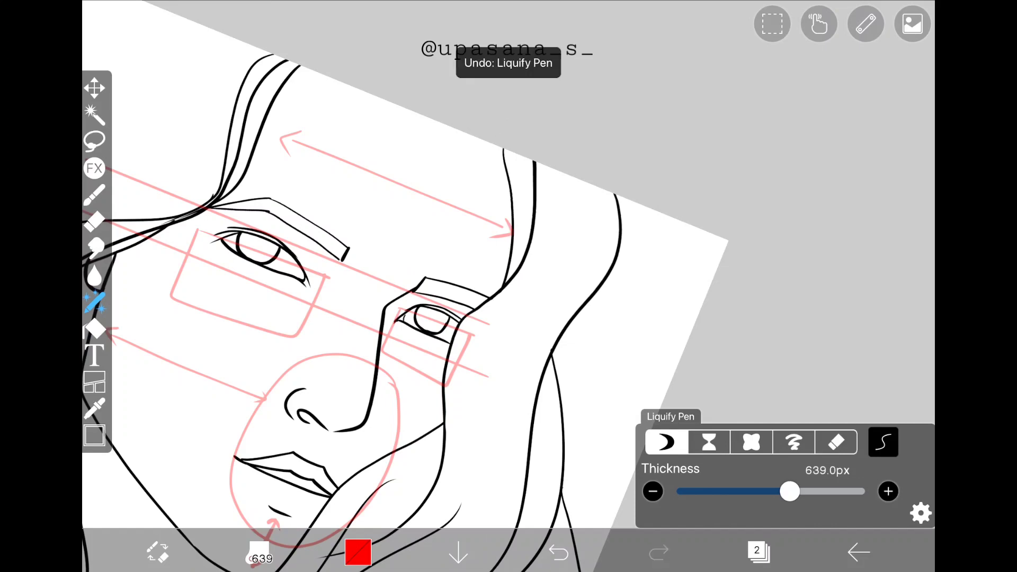
Step: Zoom out to the whole face and hide the red guide marks layer
{"action": "left_click_drag", "start_coordinate": [789, 491], "coordinate": [762, 492]}
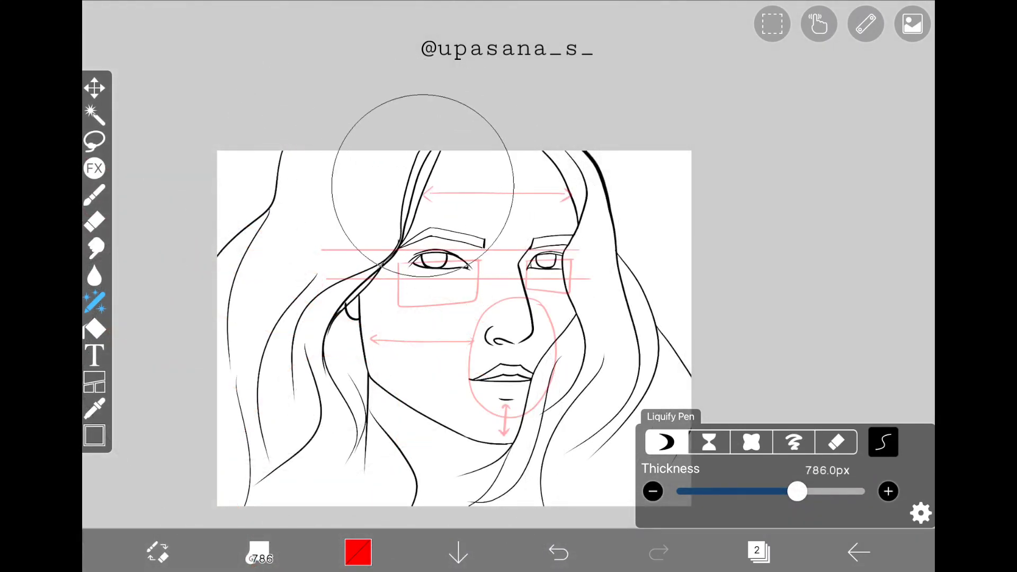
{"action": "left_click", "coordinate": [557, 553]}
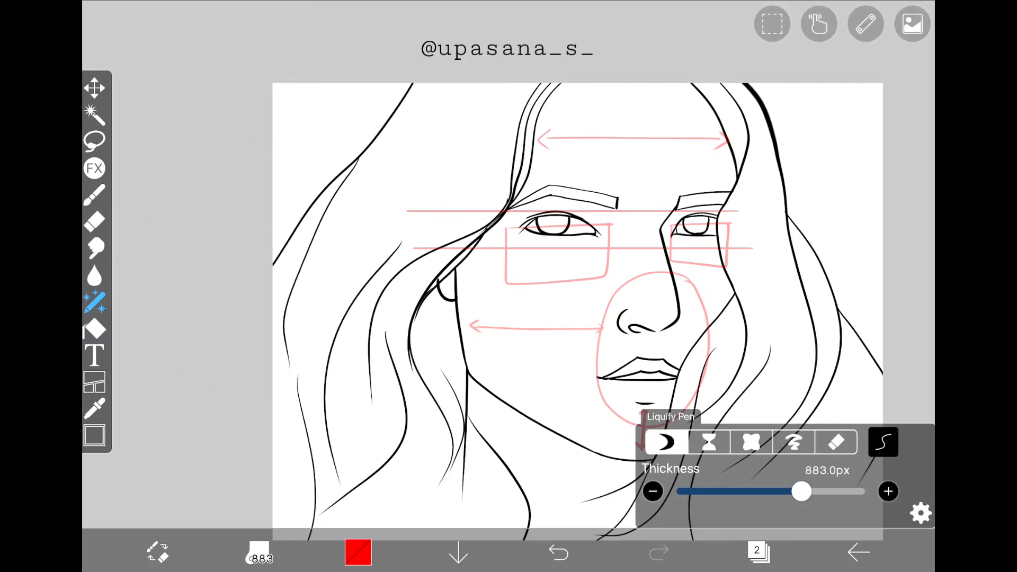
{"action": "left_click", "coordinate": [558, 553]}
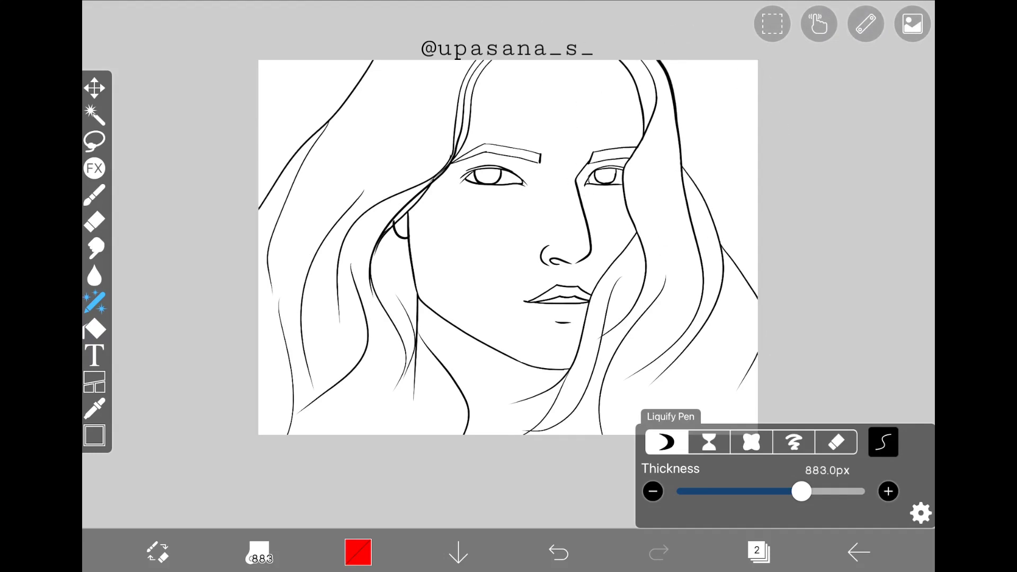
Step: Push the face contour with a smaller liquify brush, undoing the unwanted distortions
{"action": "left_click", "coordinate": [557, 552]}
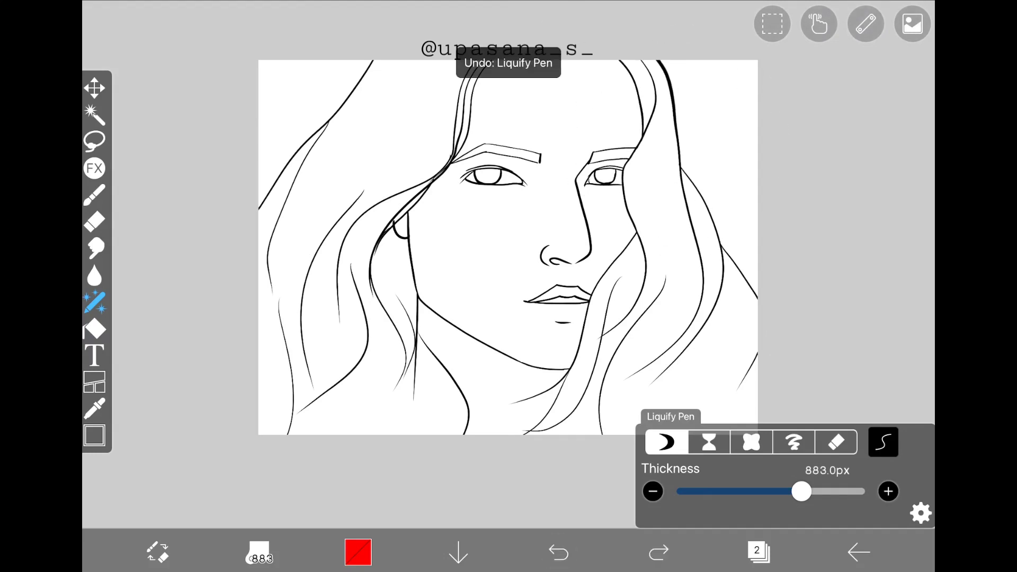
{"action": "left_click_drag", "start_coordinate": [802, 491], "coordinate": [796, 491]}
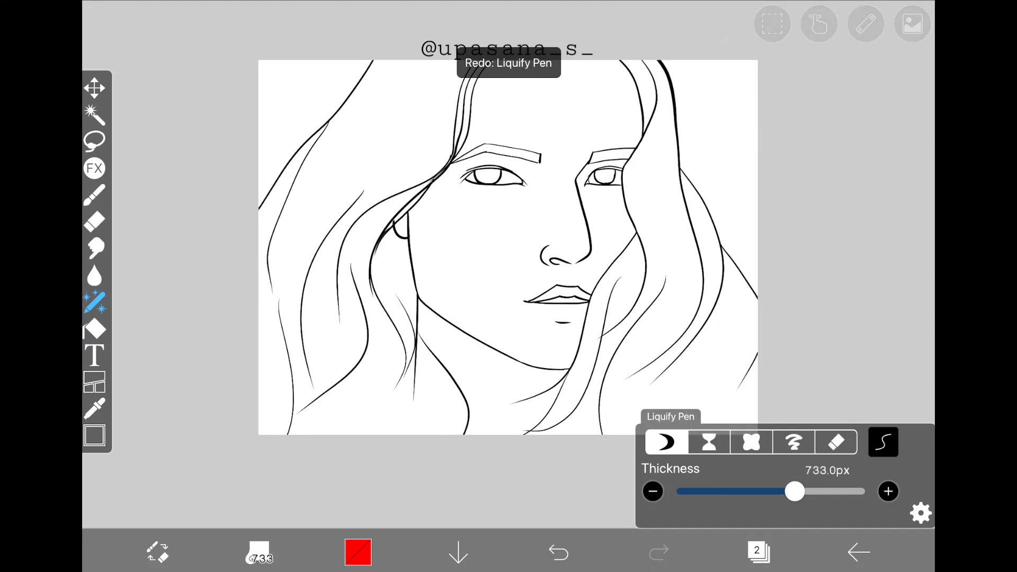
{"action": "left_click_drag", "start_coordinate": [796, 492], "coordinate": [772, 492]}
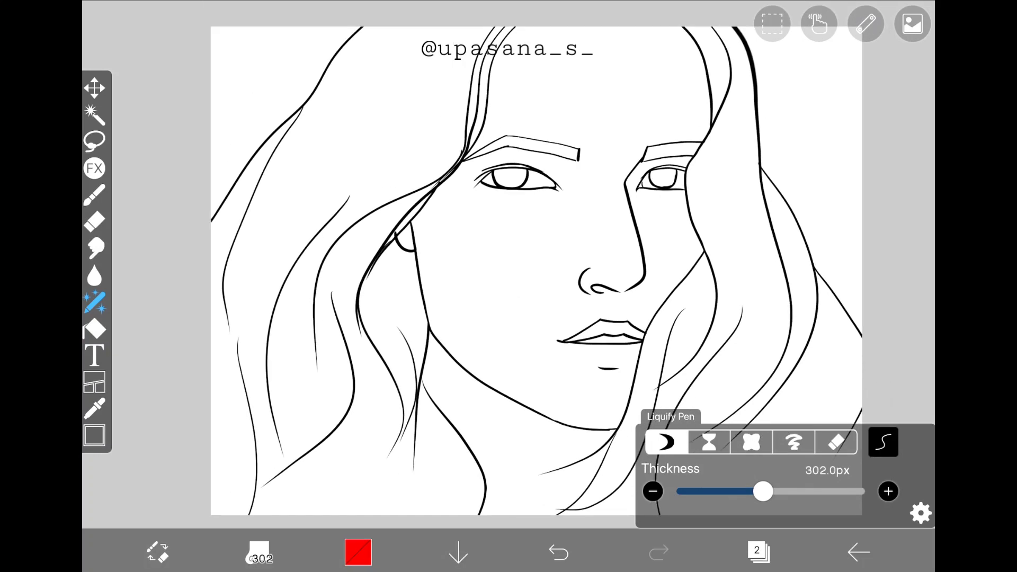
{"action": "left_click", "coordinate": [558, 552]}
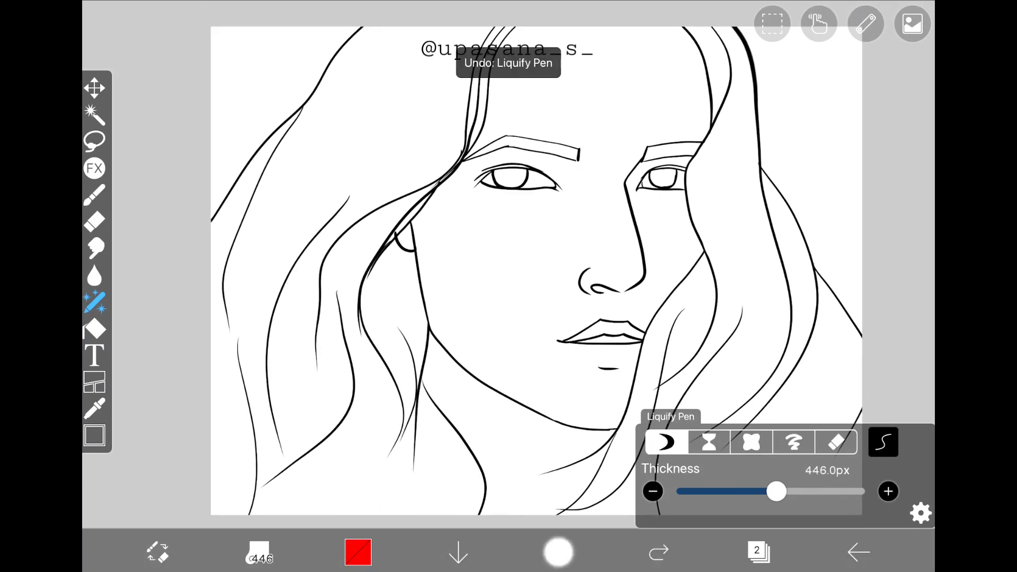
{"action": "left_click", "coordinate": [556, 552]}
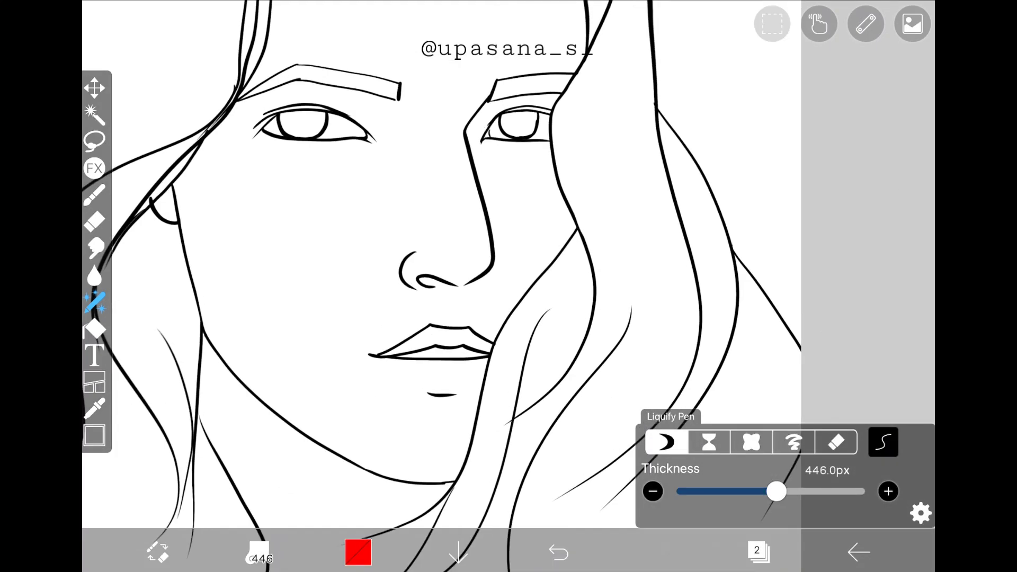
Step: Adjust the liquify brush size and push the nose and nose bridge into a natural shape
{"action": "left_click_drag", "start_coordinate": [777, 492], "coordinate": [752, 491]}
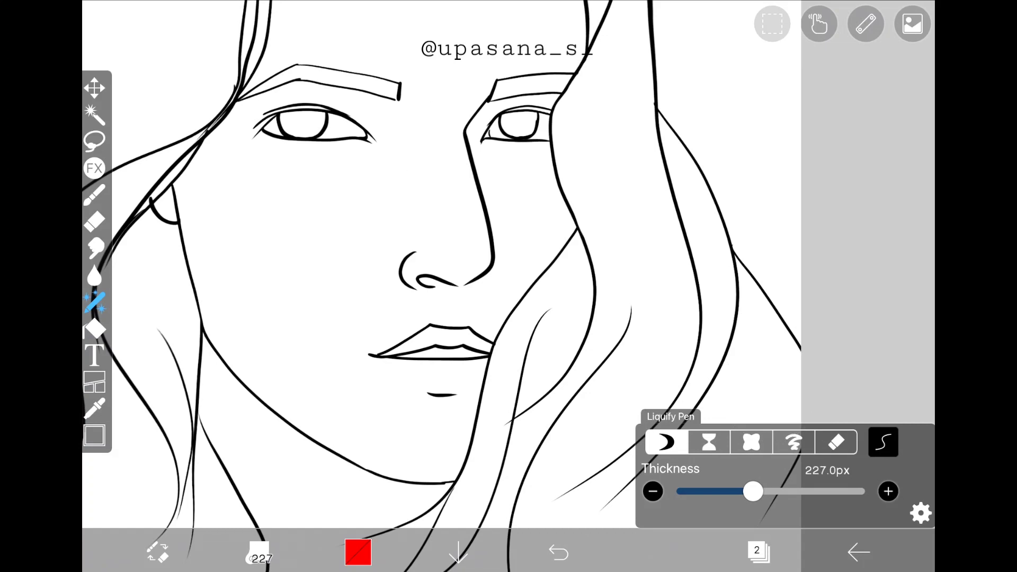
{"action": "left_click_drag", "start_coordinate": [751, 491], "coordinate": [761, 491]}
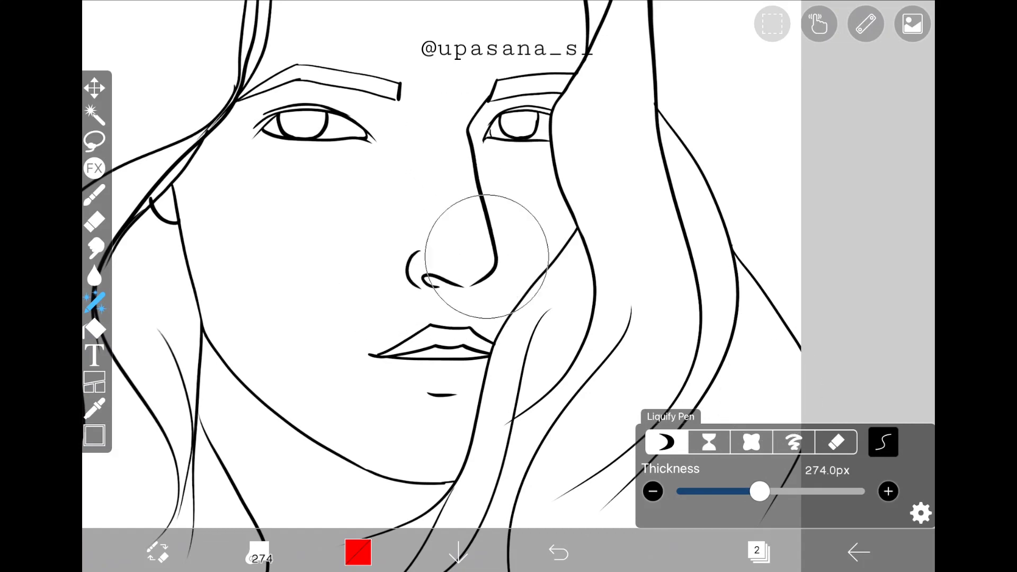
{"action": "left_click_drag", "start_coordinate": [499, 257], "coordinate": [409, 282]}
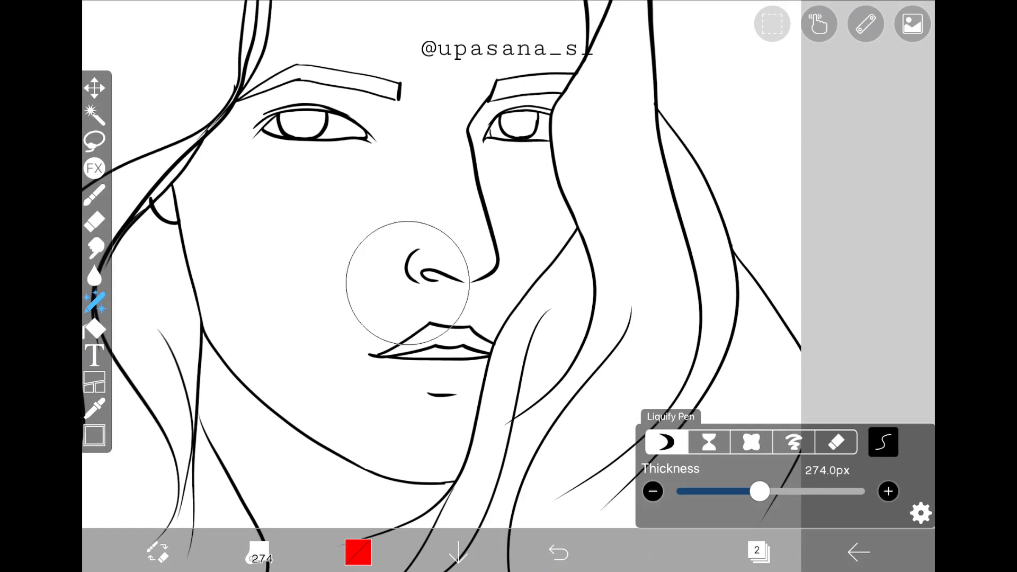
{"action": "left_click_drag", "start_coordinate": [405, 279], "coordinate": [441, 272]}
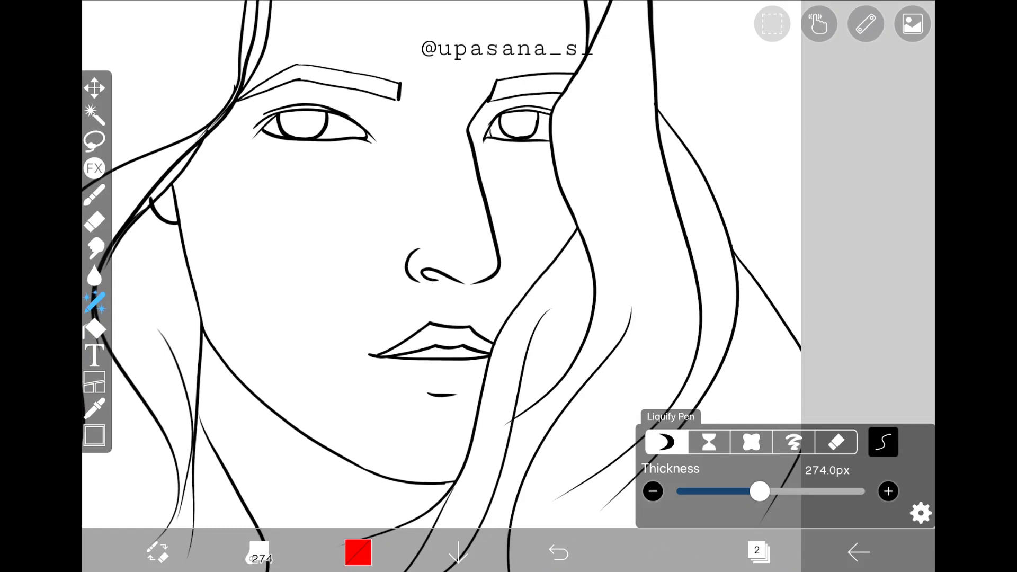
{"action": "left_click_drag", "start_coordinate": [760, 492], "coordinate": [744, 491]}
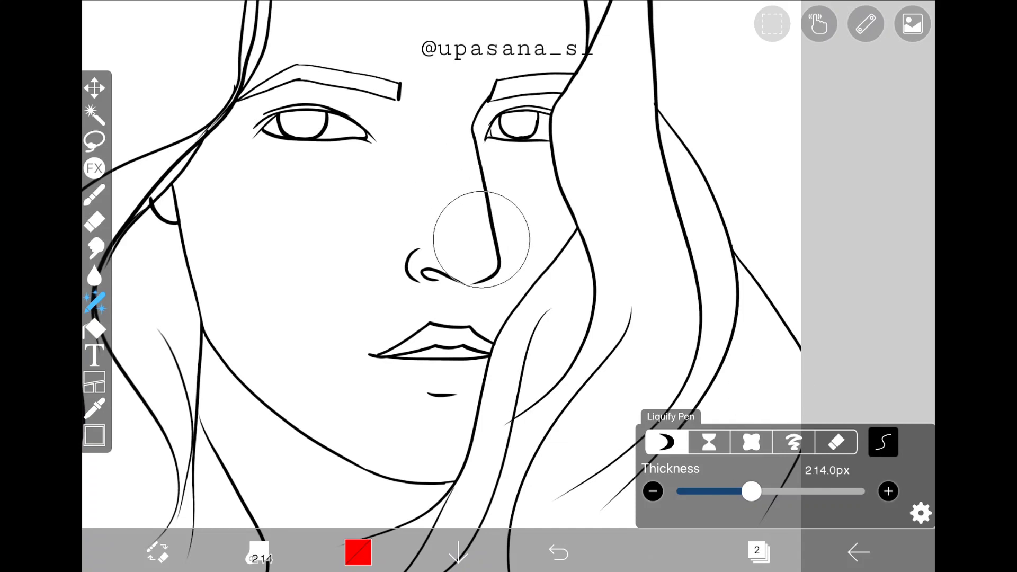
{"action": "left_click_drag", "start_coordinate": [480, 236], "coordinate": [461, 282]}
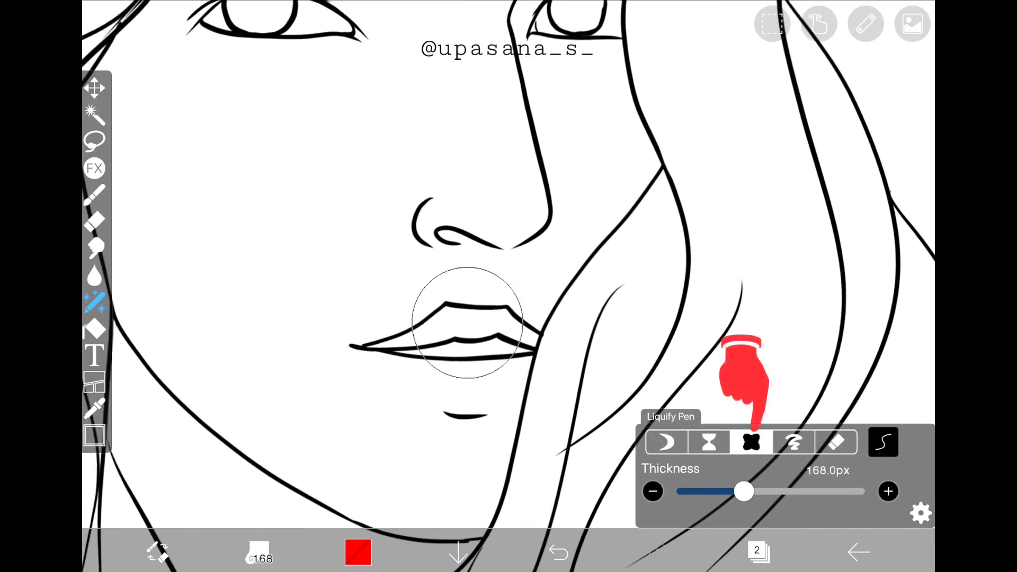
Step: Lift and round the upper lip and reshape the mouth outline with a ~98px Liquify Pen
{"action": "left_click_drag", "start_coordinate": [467, 324], "coordinate": [513, 330]}
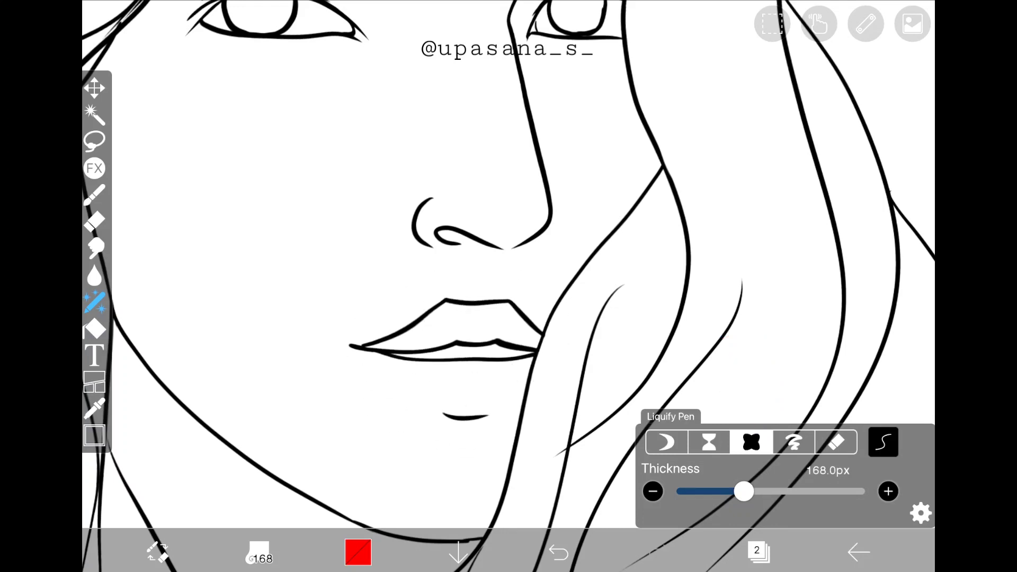
{"action": "left_click", "coordinate": [559, 552]}
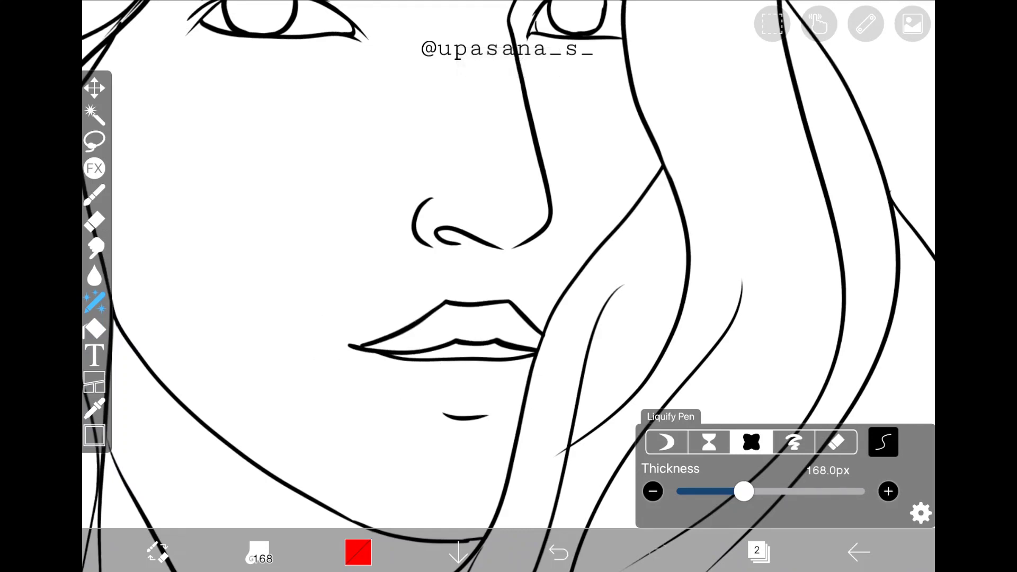
{"action": "left_click_drag", "start_coordinate": [744, 492], "coordinate": [736, 492]}
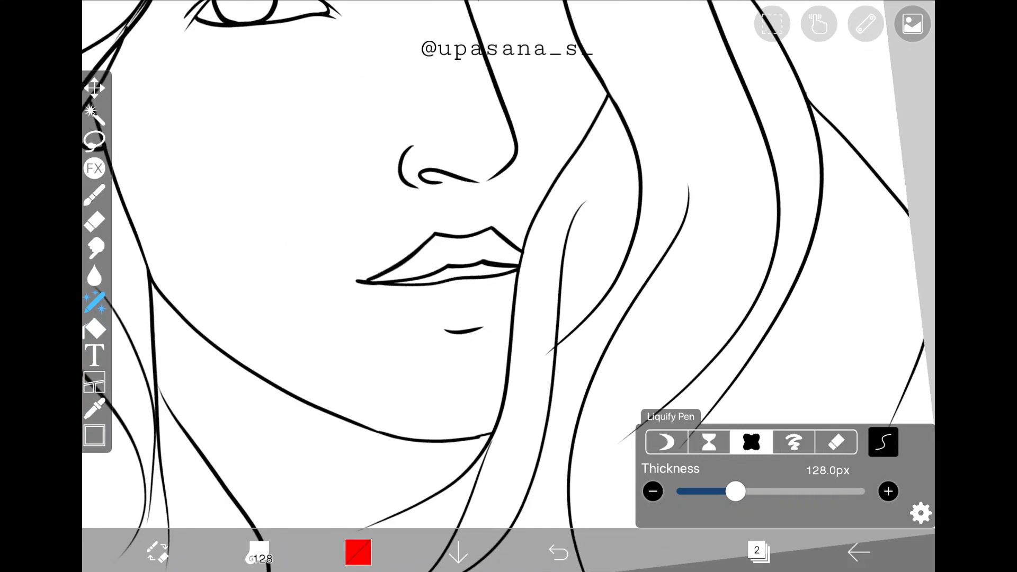
{"action": "left_click_drag", "start_coordinate": [493, 265], "coordinate": [581, 230]}
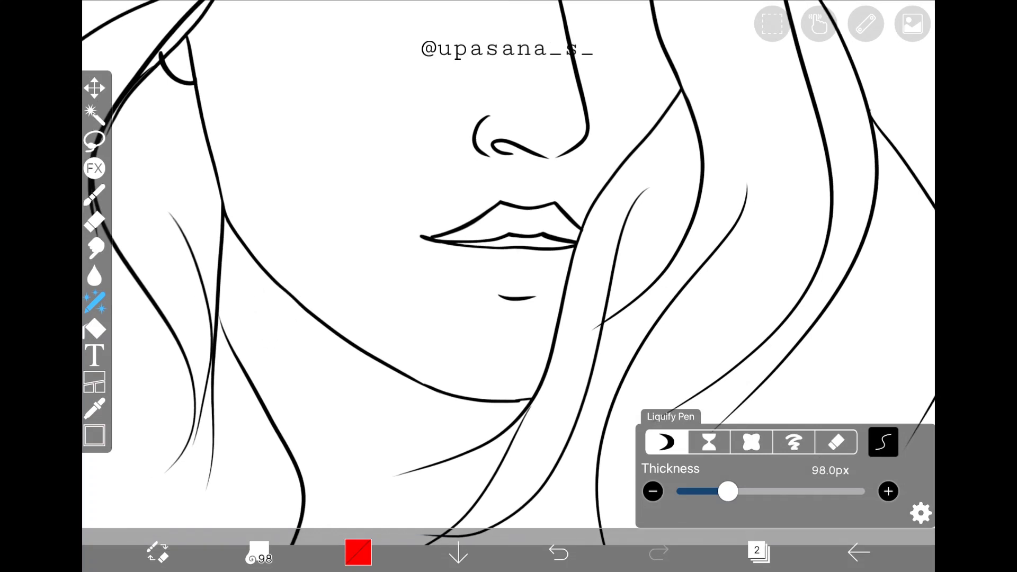
Step: Liquify the lip outline, shrink the brush to 59px, undo a bad stroke and reshape again
{"action": "left_click_drag", "start_coordinate": [726, 491], "coordinate": [762, 492]}
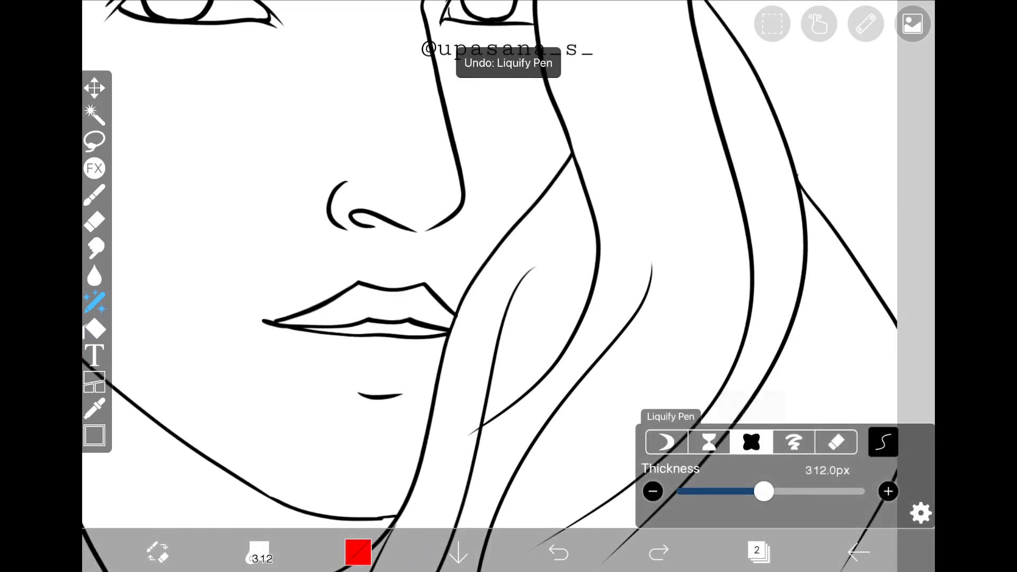
{"action": "left_click_drag", "start_coordinate": [763, 492], "coordinate": [713, 491]}
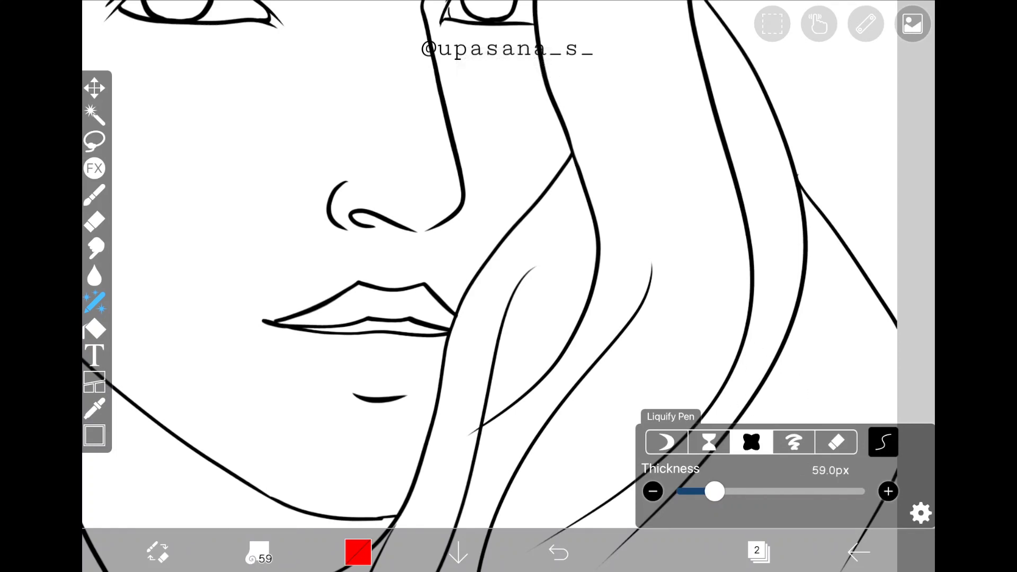
{"action": "left_click", "coordinate": [559, 552]}
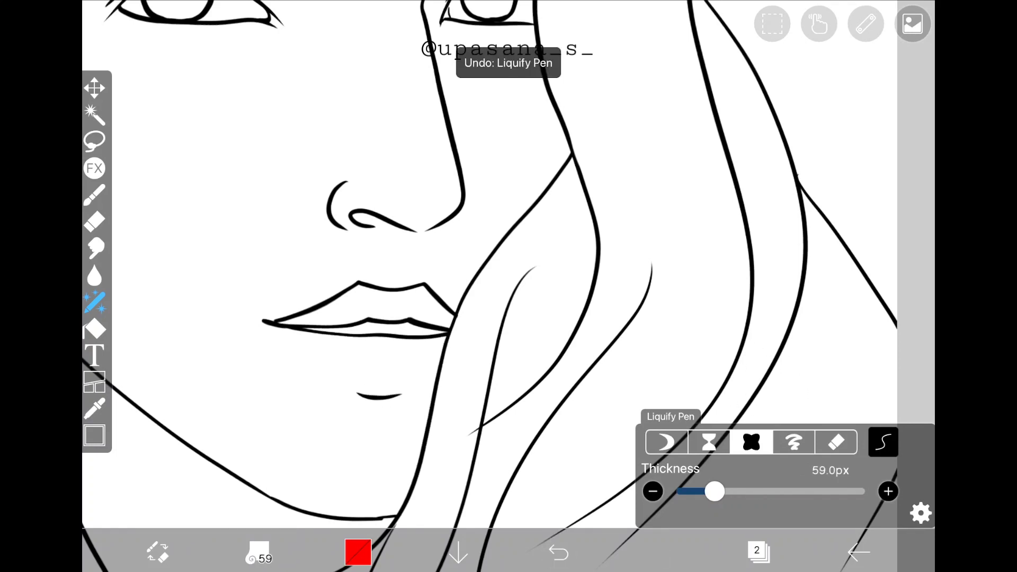
{"action": "left_click_drag", "start_coordinate": [713, 491], "coordinate": [733, 491]}
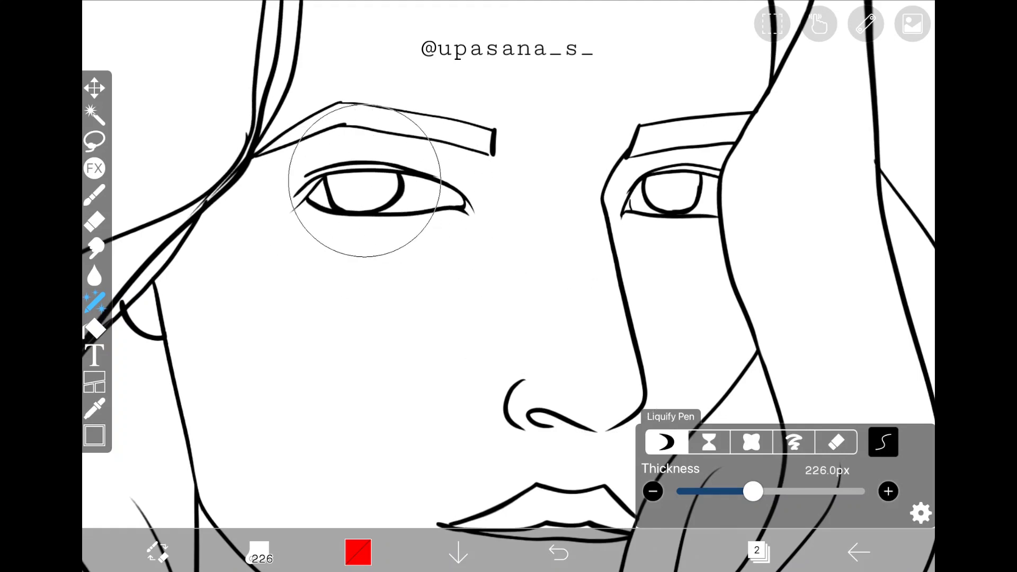
Step: Liquify the left eye outline, then switch to the Lasso selection tool
{"action": "left_click_drag", "start_coordinate": [363, 188], "coordinate": [461, 201]}
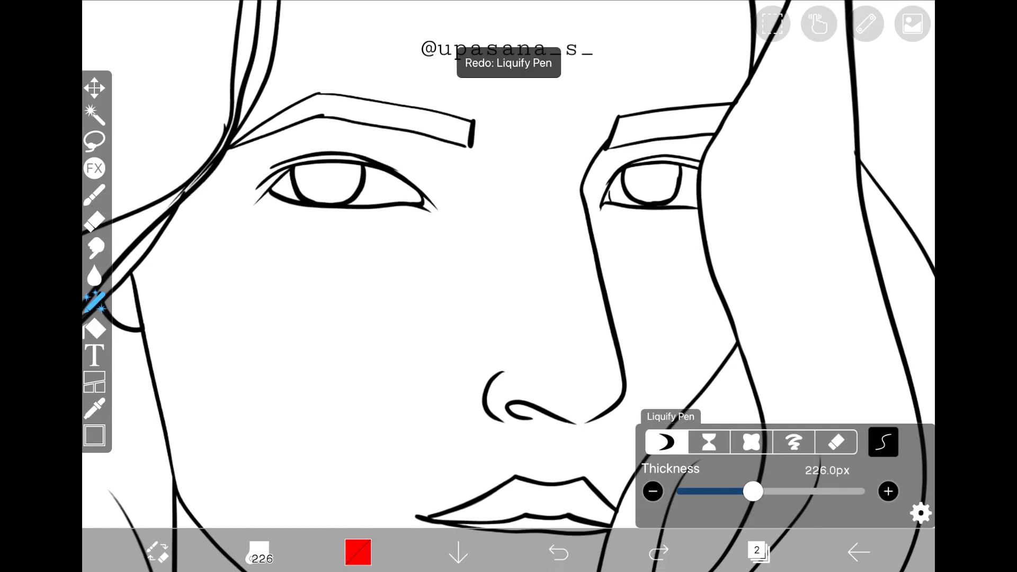
{"action": "left_click", "coordinate": [657, 552]}
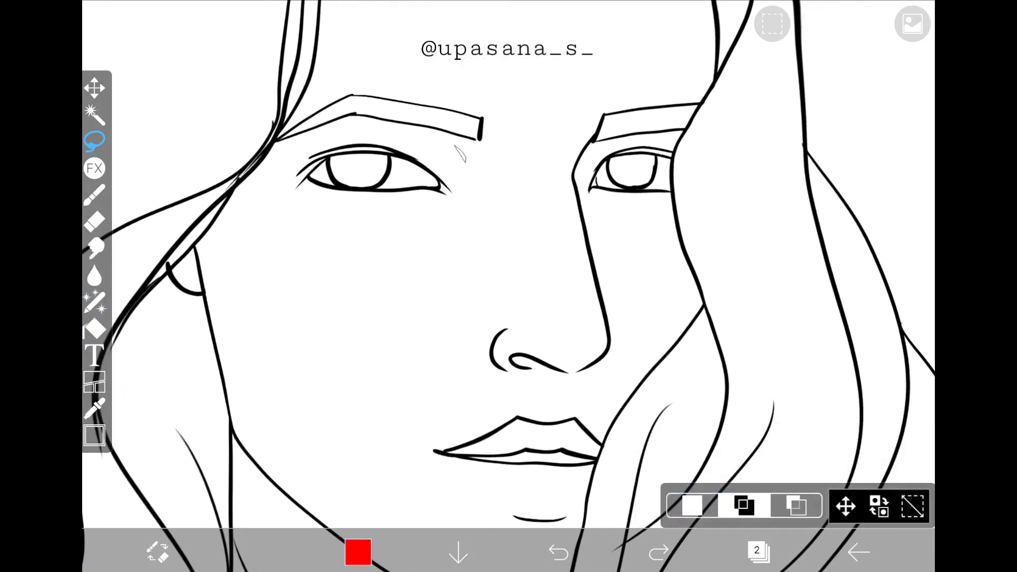
{"action": "left_click", "coordinate": [556, 551]}
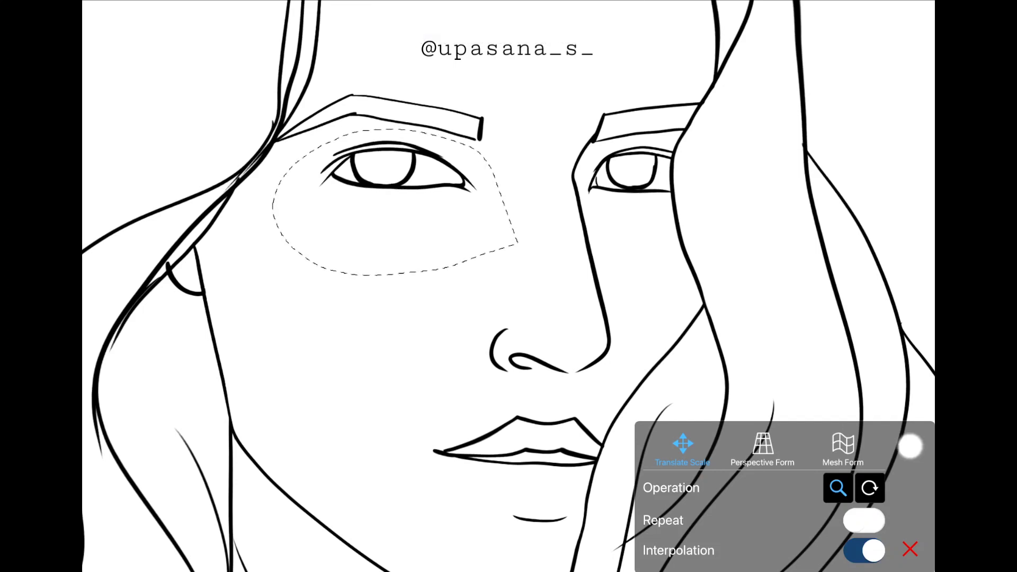
{"action": "left_click", "coordinate": [910, 550]}
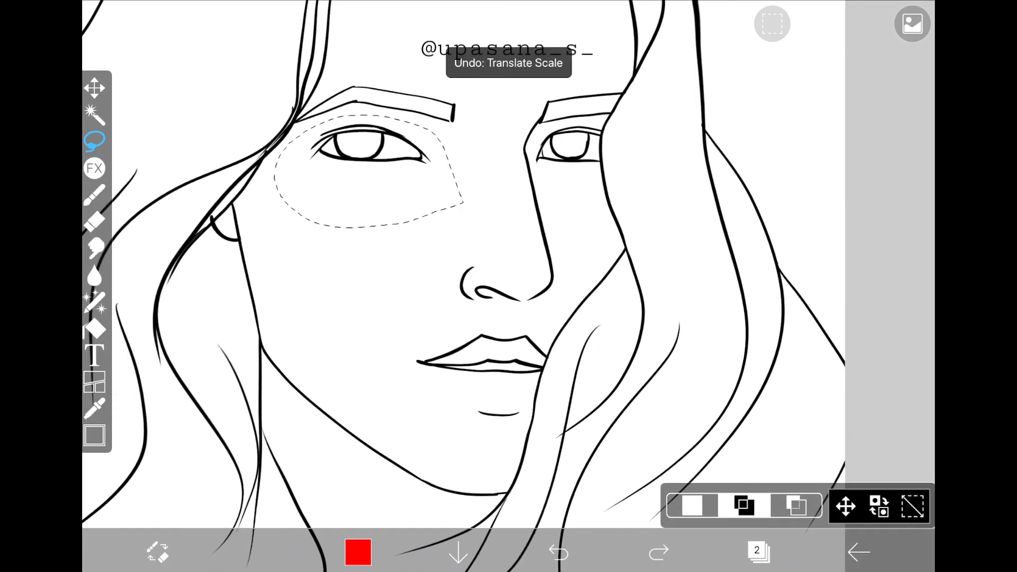
{"action": "left_click", "coordinate": [557, 552]}
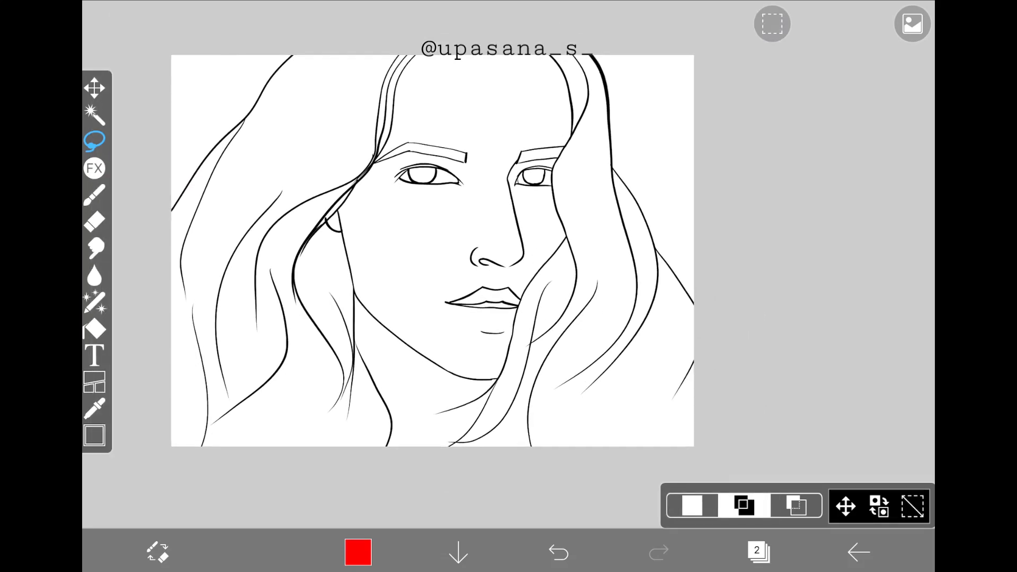
Step: Apply Change Drawing Color under Adjust Color to recolor the line art dark red
{"action": "left_click", "coordinate": [94, 195]}
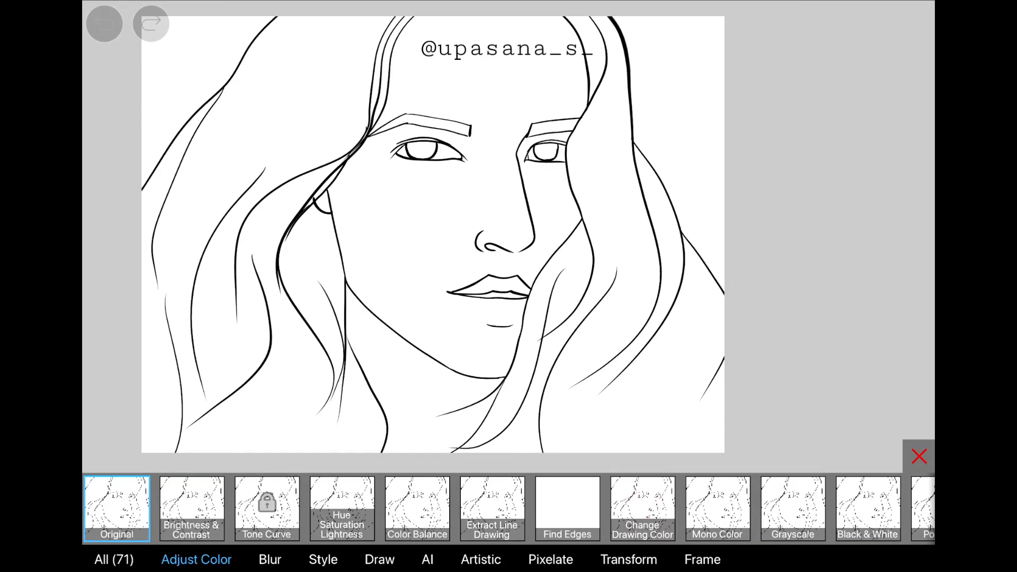
{"action": "left_click", "coordinate": [642, 507]}
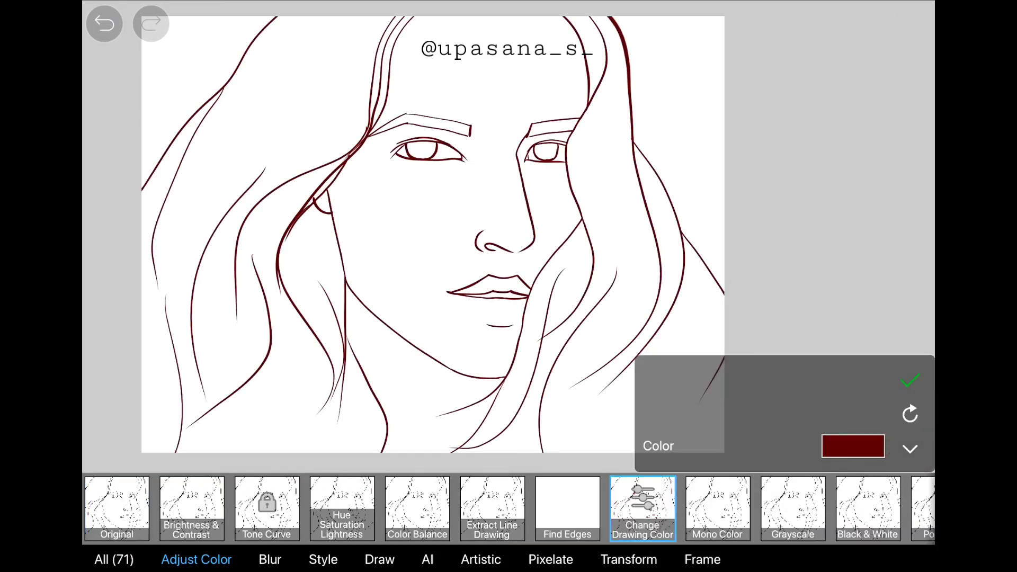
{"action": "left_click", "coordinate": [851, 446]}
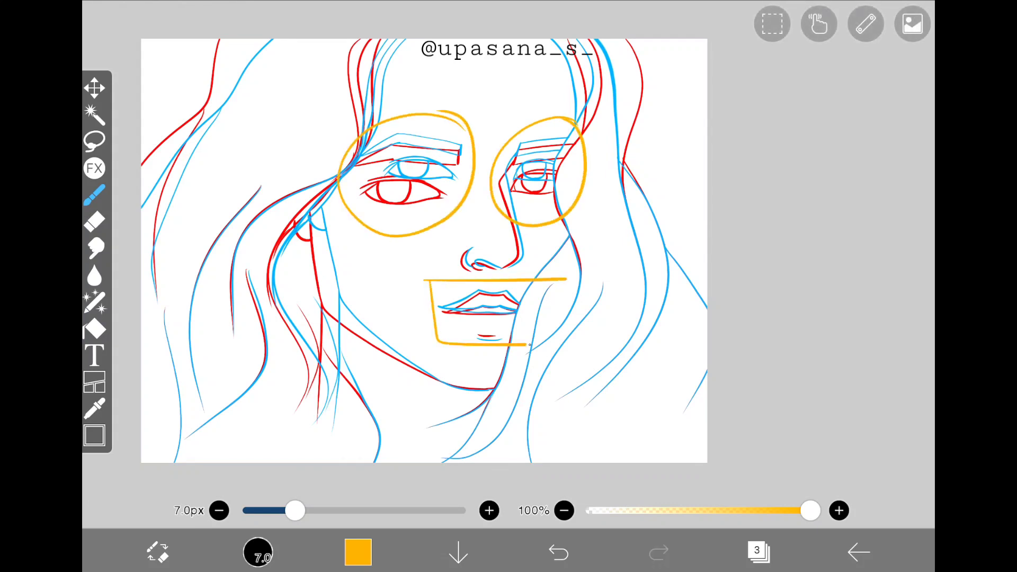
Step: Draw an orange 7px rectangle around the left cheek and ear area
{"action": "left_click_drag", "start_coordinate": [278, 207], "coordinate": [370, 363]}
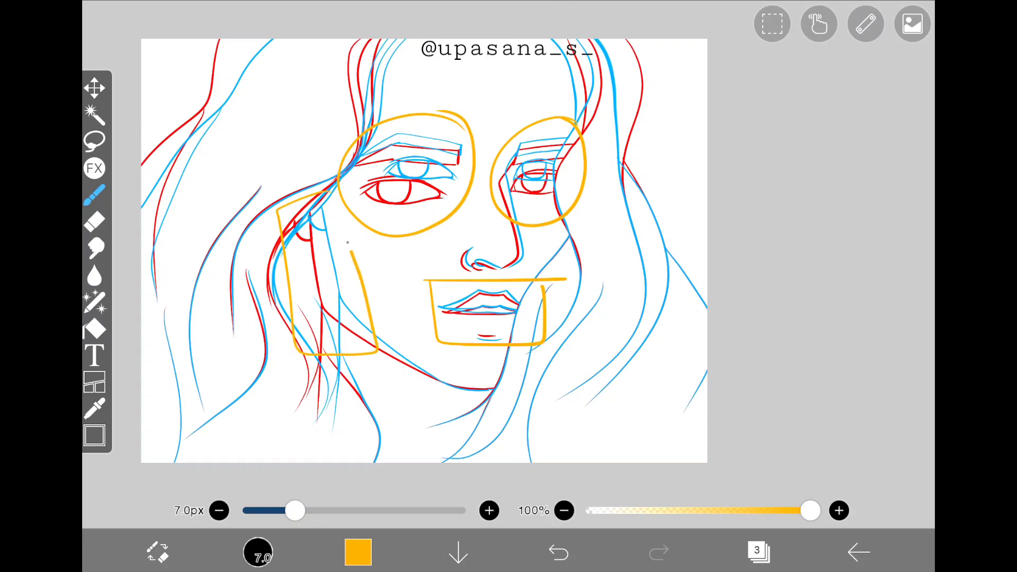